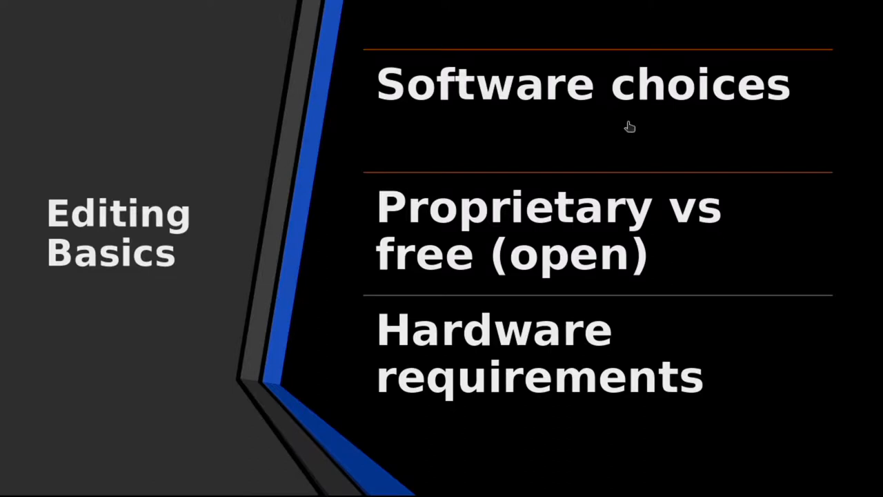
mouse_move(628, 126)
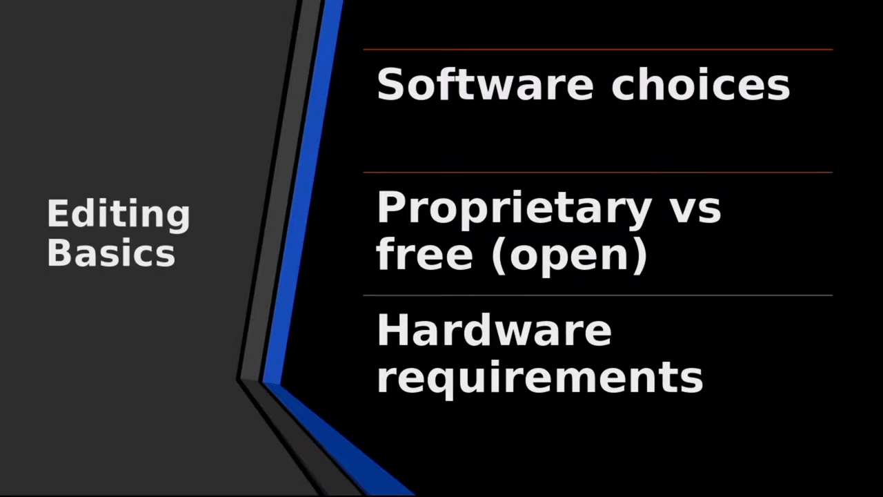
mouse_move(434, 241)
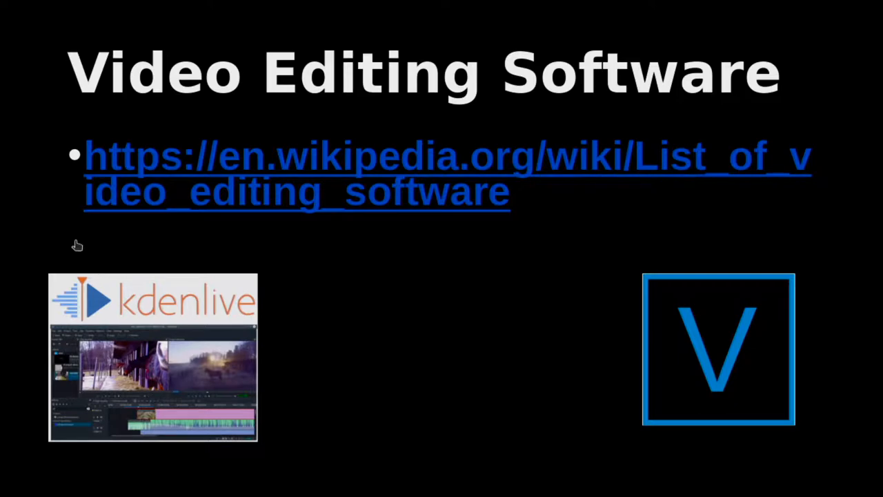
mouse_move(273, 301)
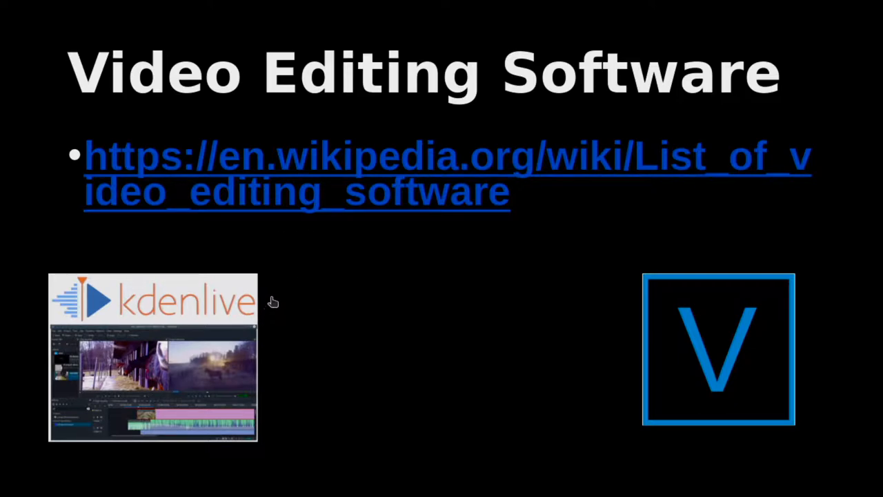
mouse_move(631, 305)
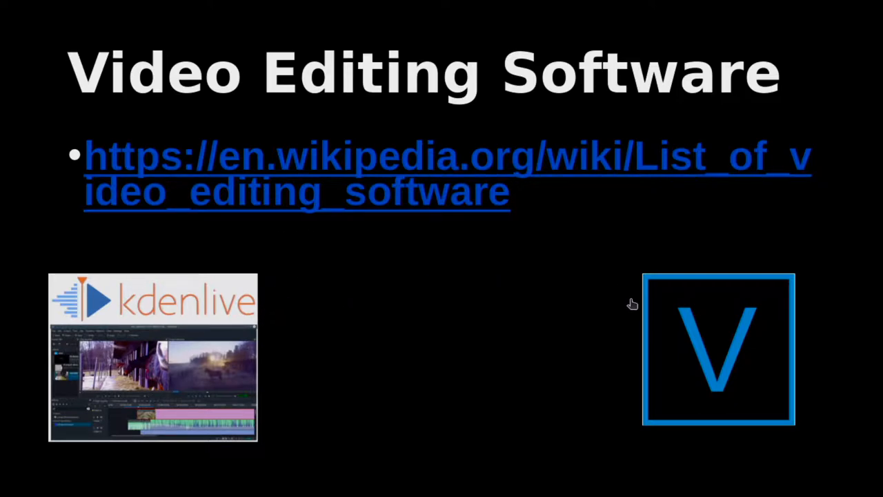
mouse_move(604, 295)
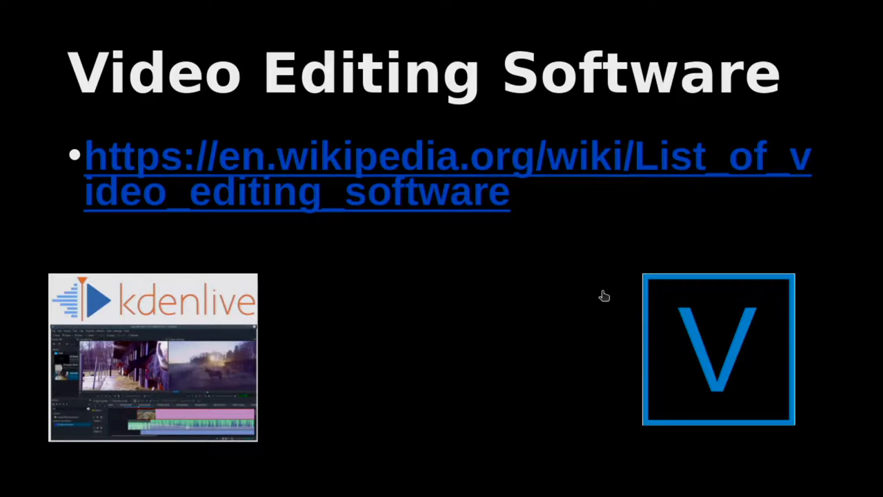
mouse_move(283, 324)
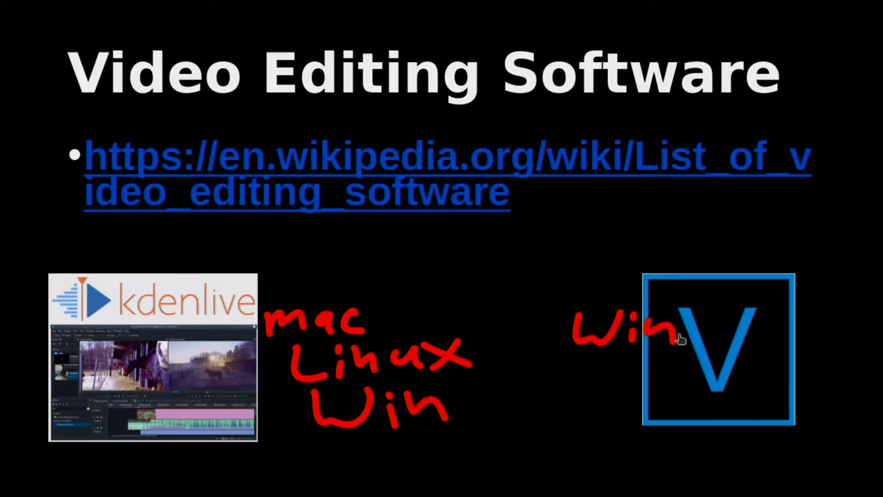
mouse_move(652, 338)
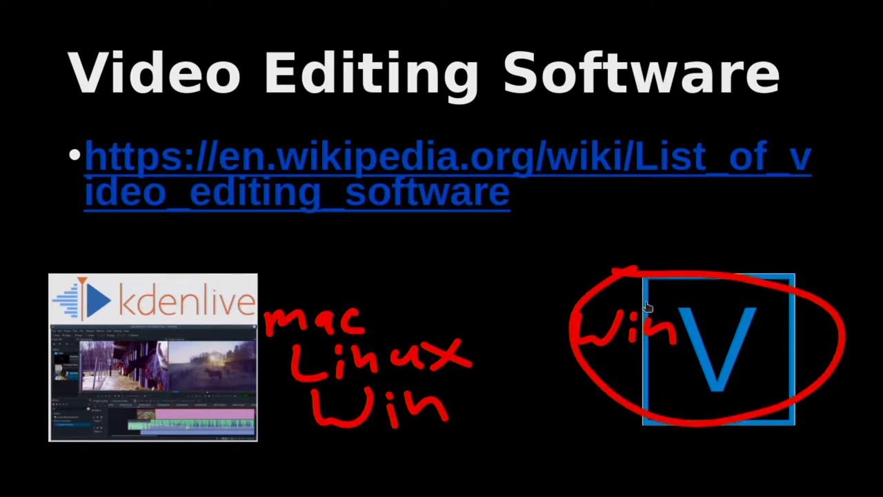
mouse_move(641, 311)
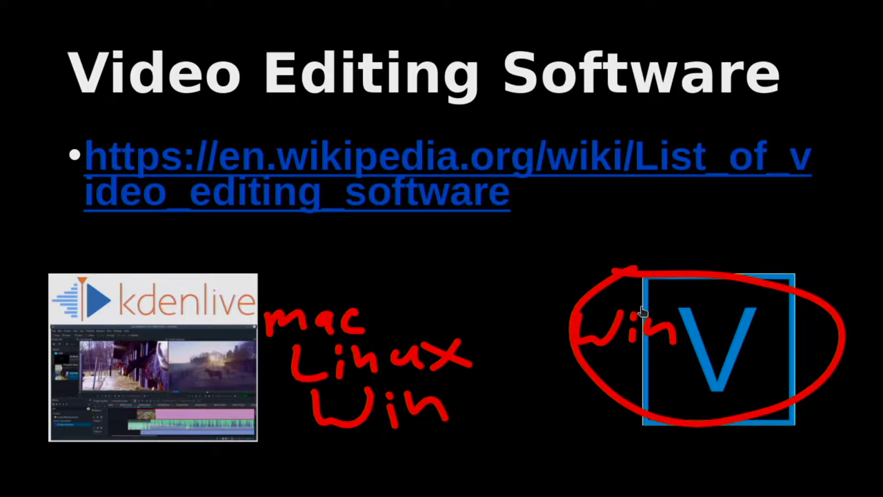
mouse_move(628, 312)
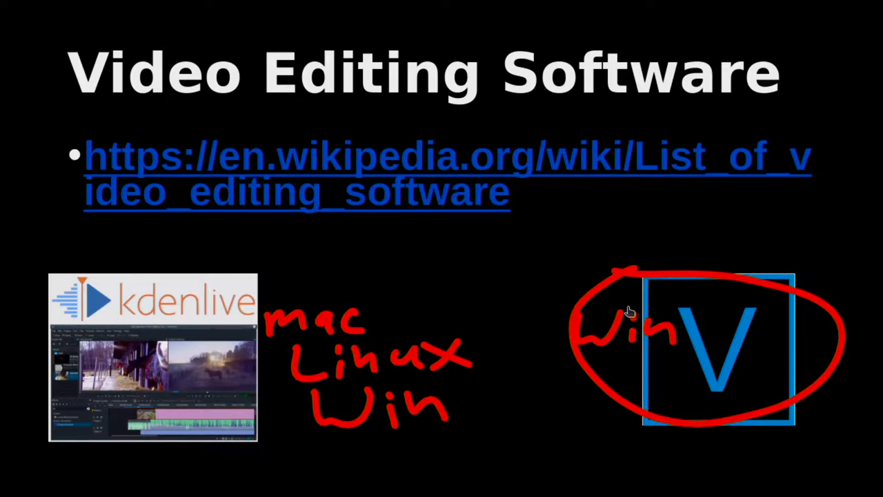
mouse_move(585, 364)
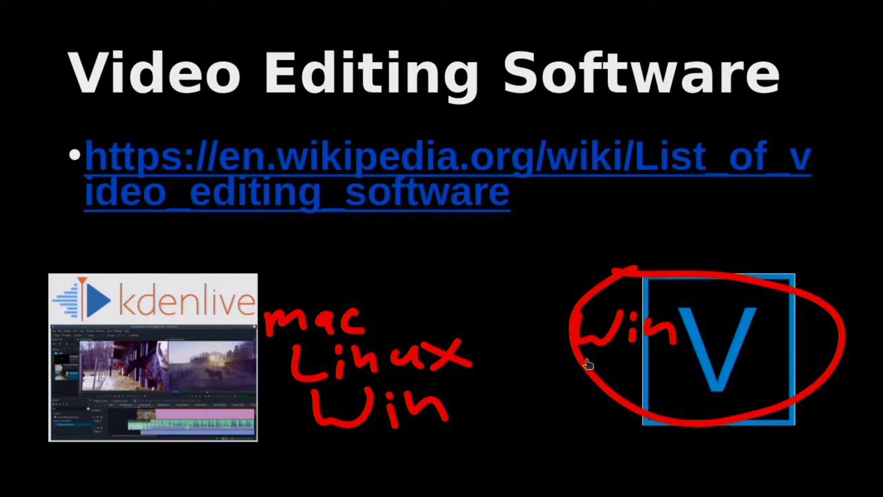
mouse_move(562, 364)
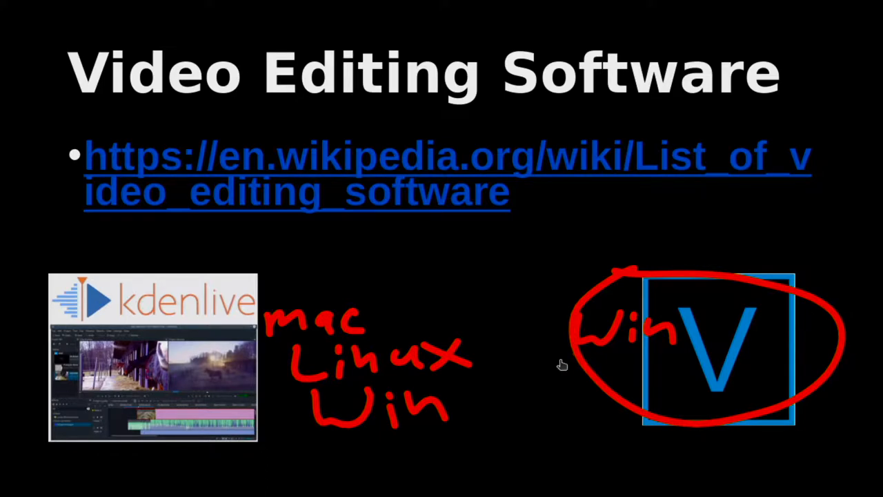
Draw a pen line across the circled Win label and V logo on the slide.
left_click_drag(562, 364, 724, 359)
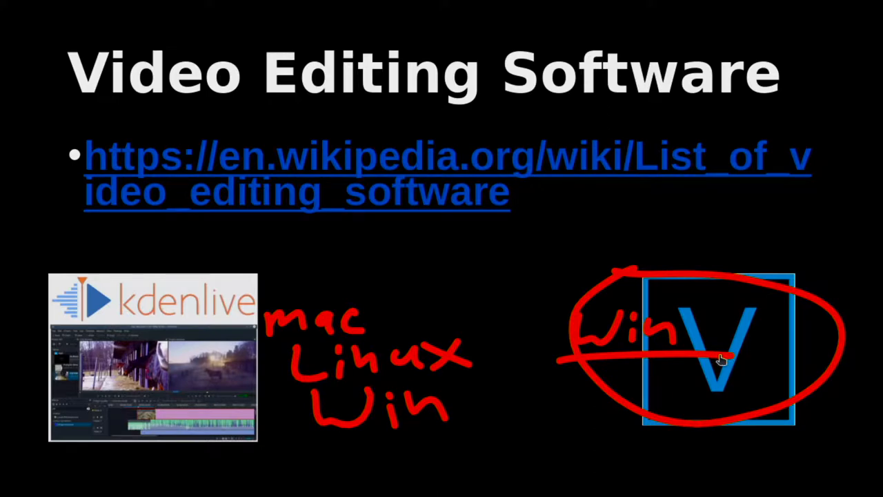
mouse_move(723, 360)
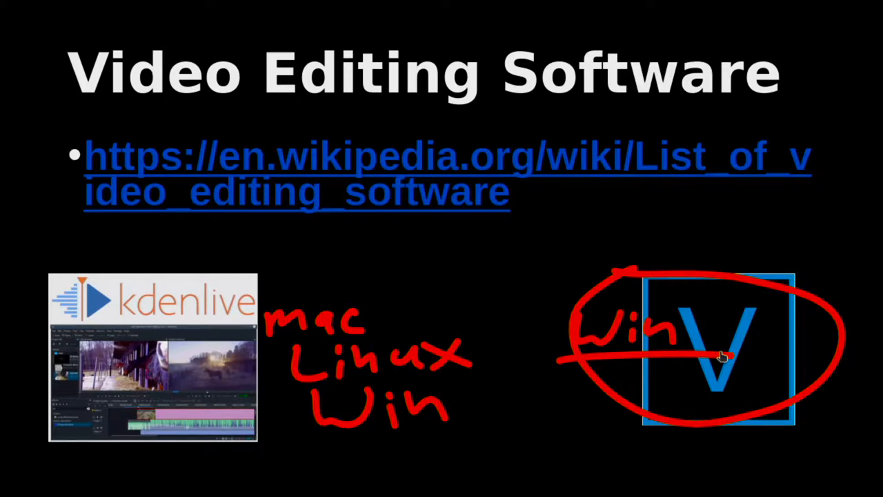
mouse_move(723, 357)
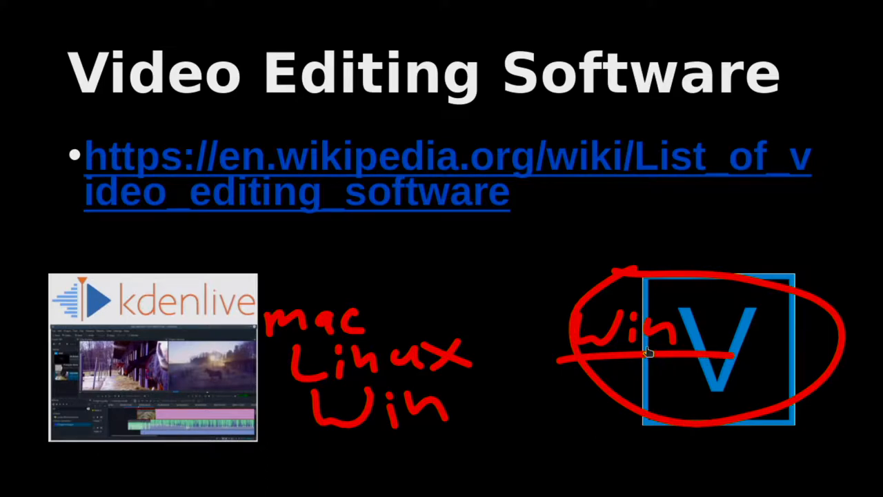
mouse_move(467, 263)
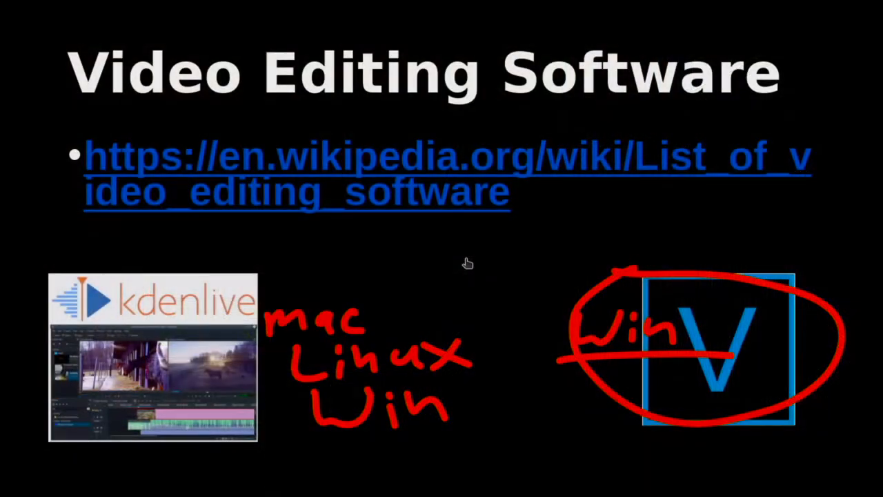
mouse_move(309, 164)
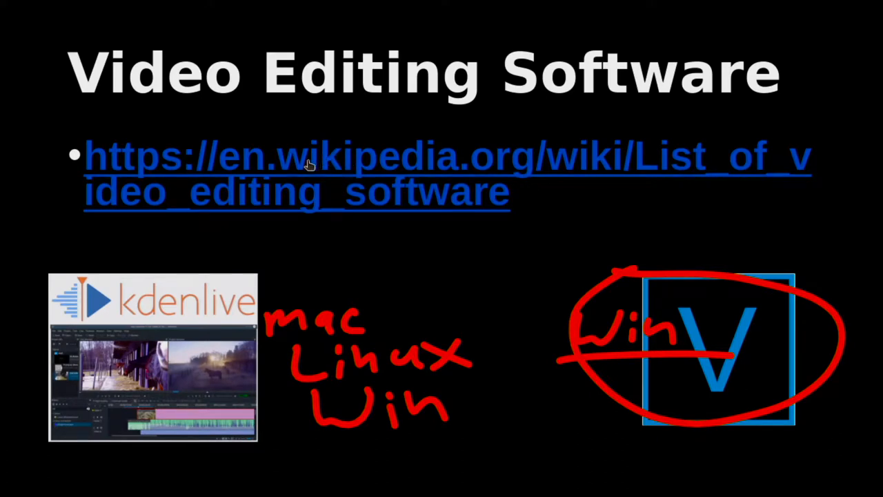
Open Wikipedia's List of video editing software and scroll to the active, stable open-source editors.
left_click_drag(348, 152, 414, 124)
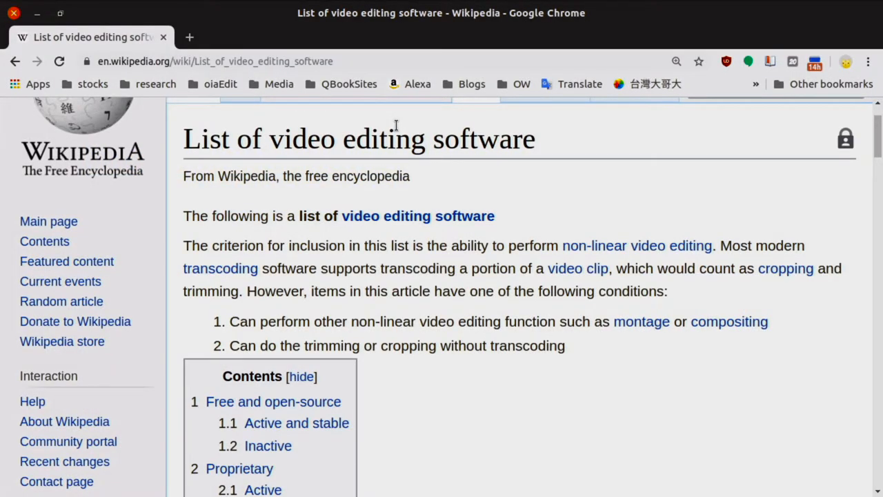
mouse_move(445, 216)
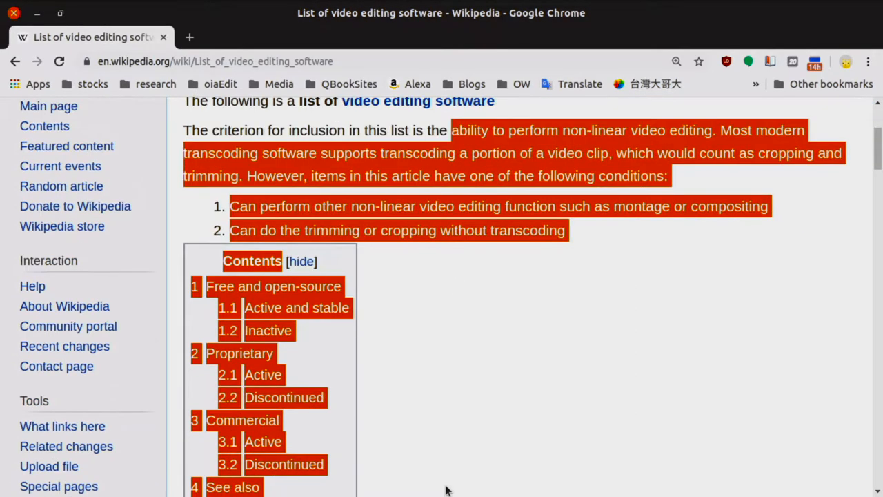
left_click(444, 438)
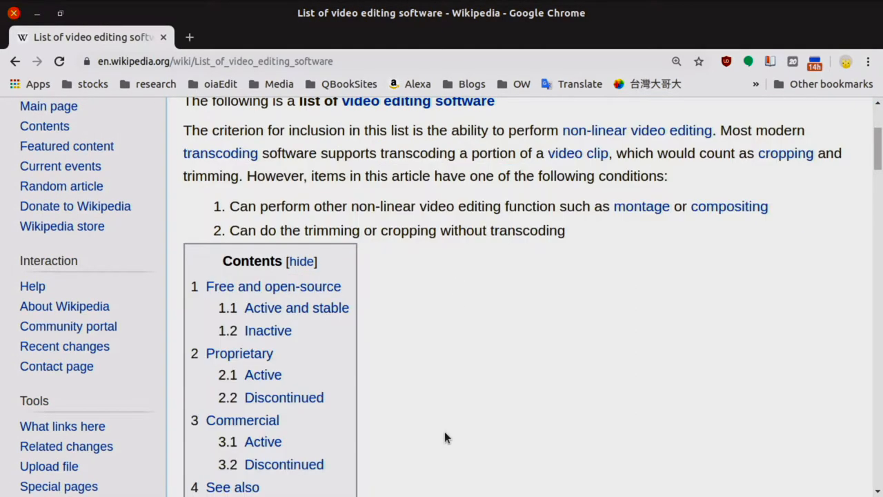
scroll("down", 3)
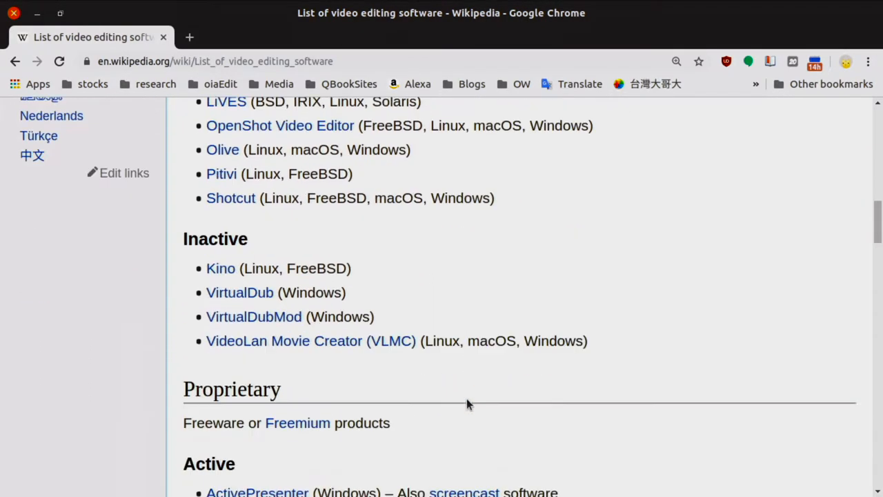
scroll("down", 3)
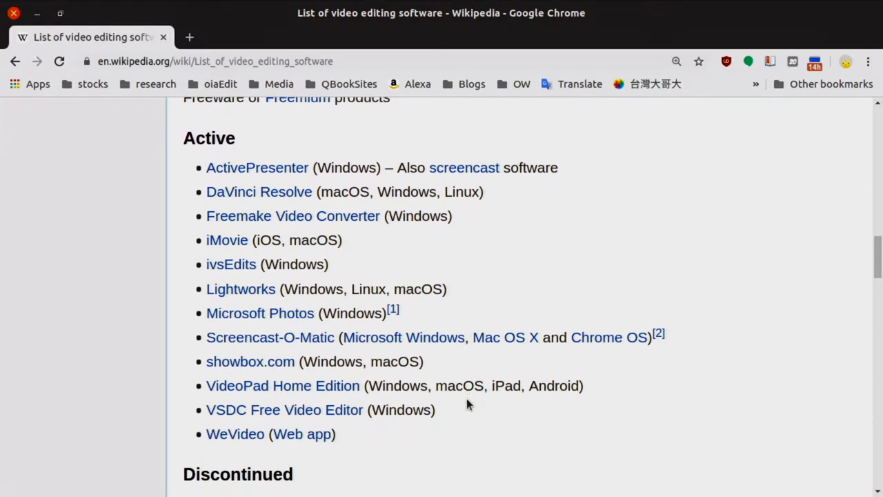
scroll("down", 3)
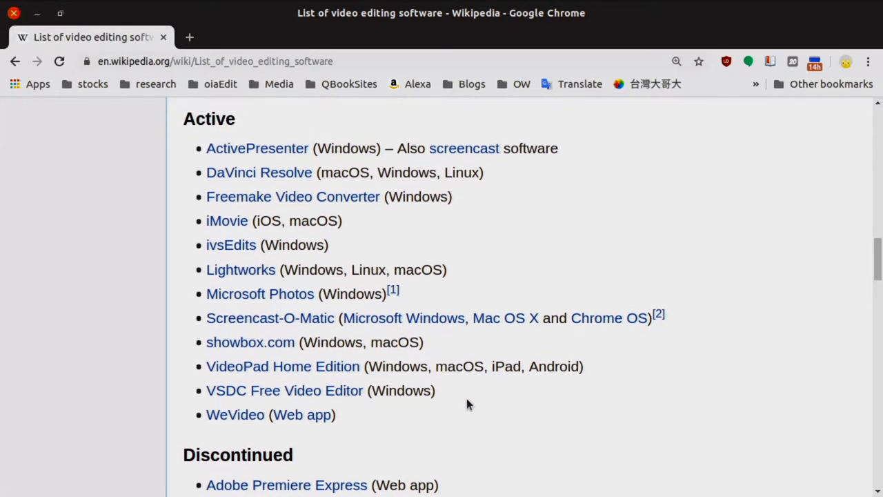
scroll("down", 3)
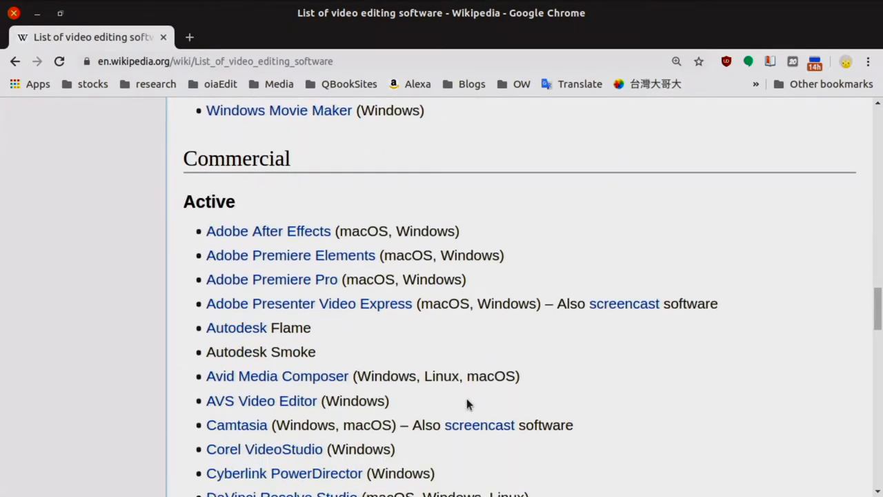
scroll("down", 3)
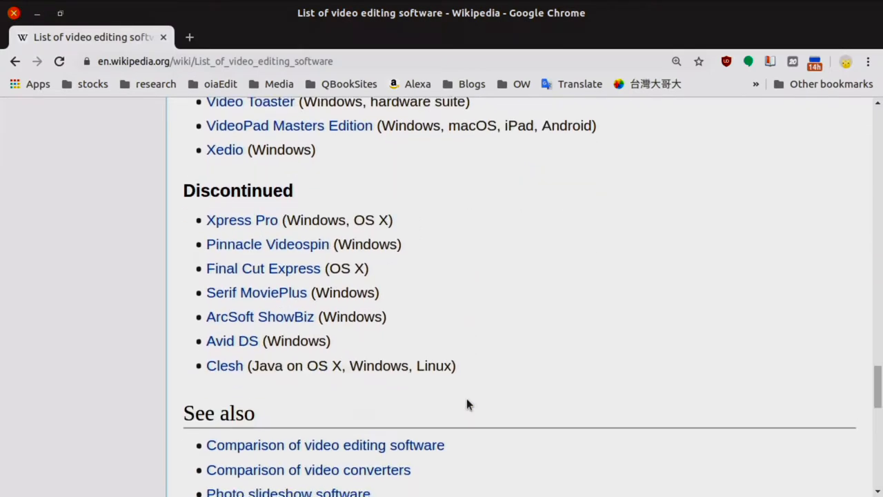
scroll("down", 3)
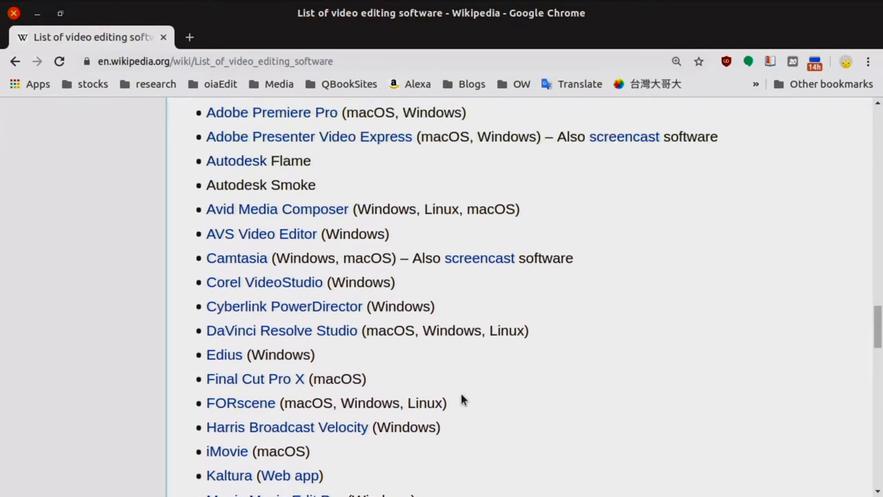
scroll("down", 3)
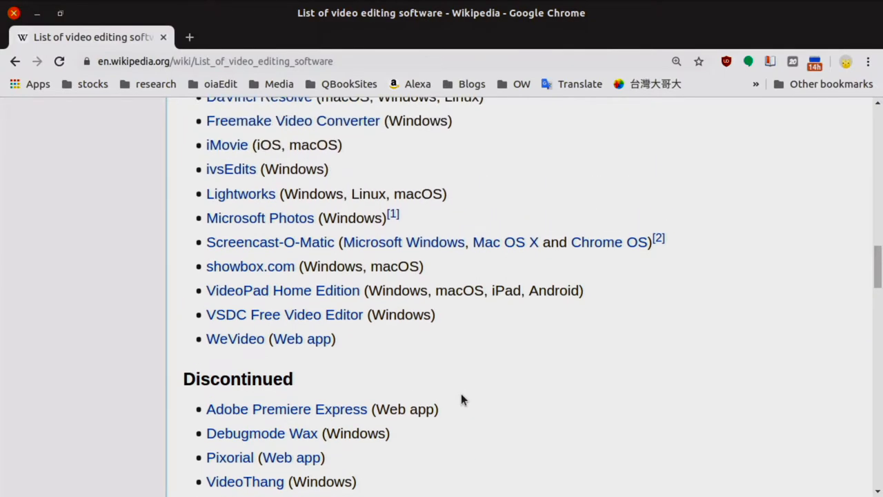
scroll("up", 3)
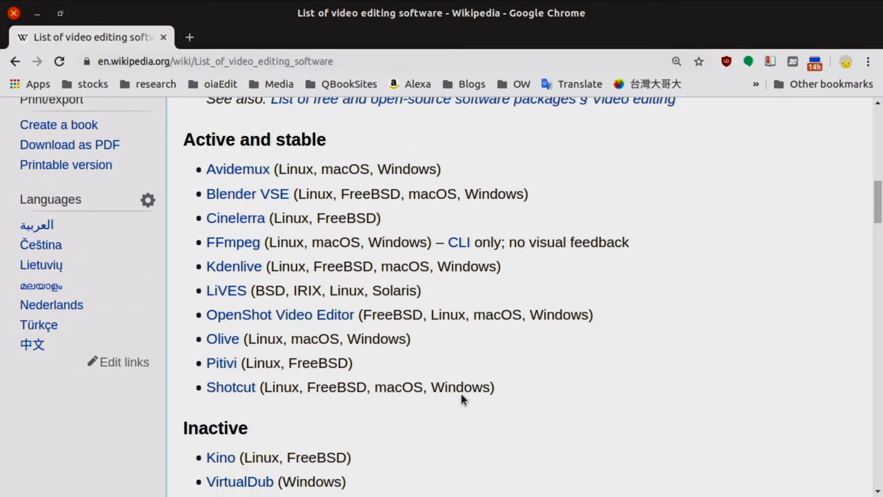
scroll("up", 3)
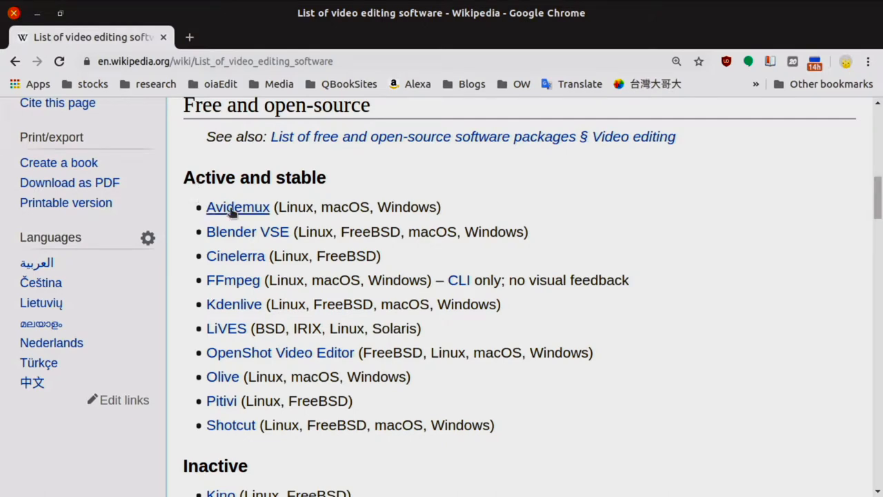
mouse_move(243, 221)
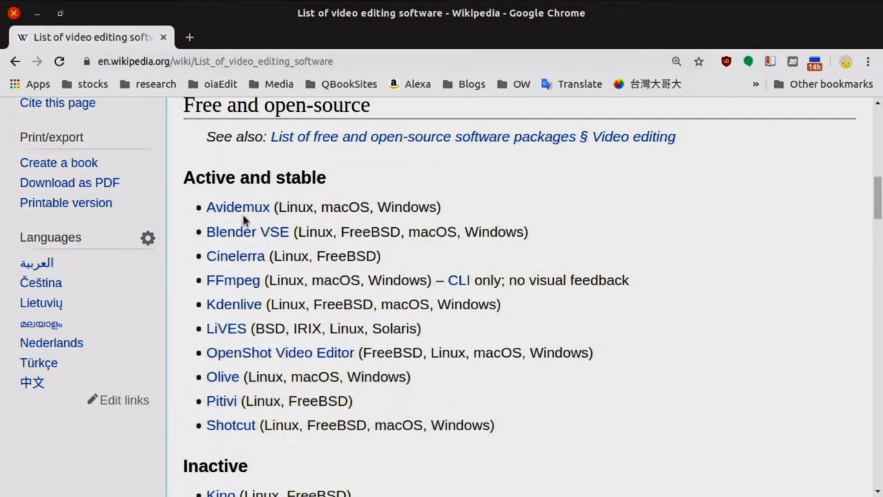
mouse_move(237, 207)
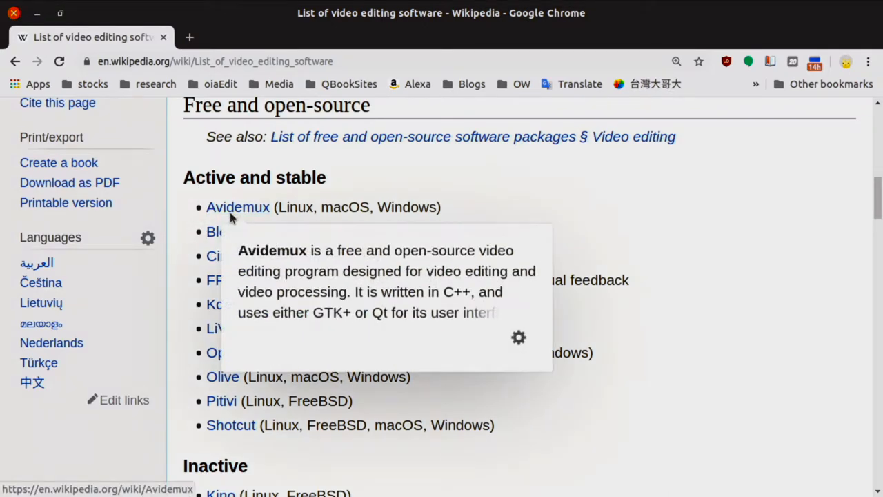
mouse_move(384, 234)
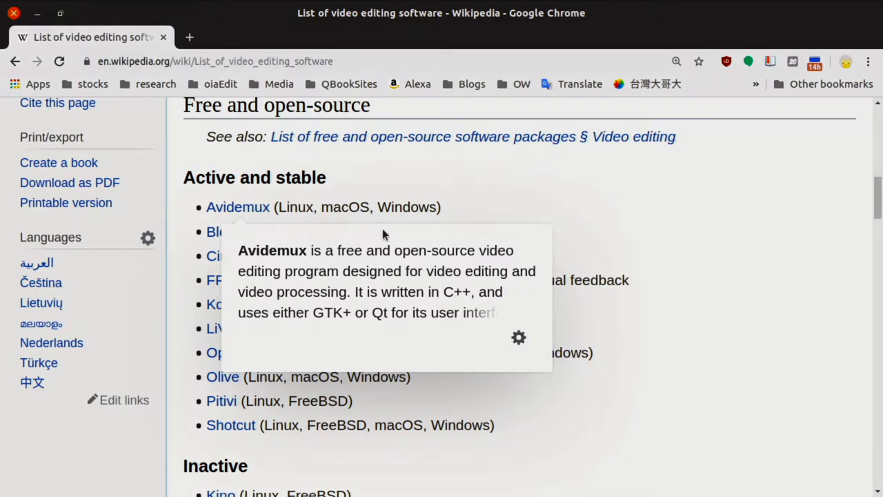
mouse_move(417, 199)
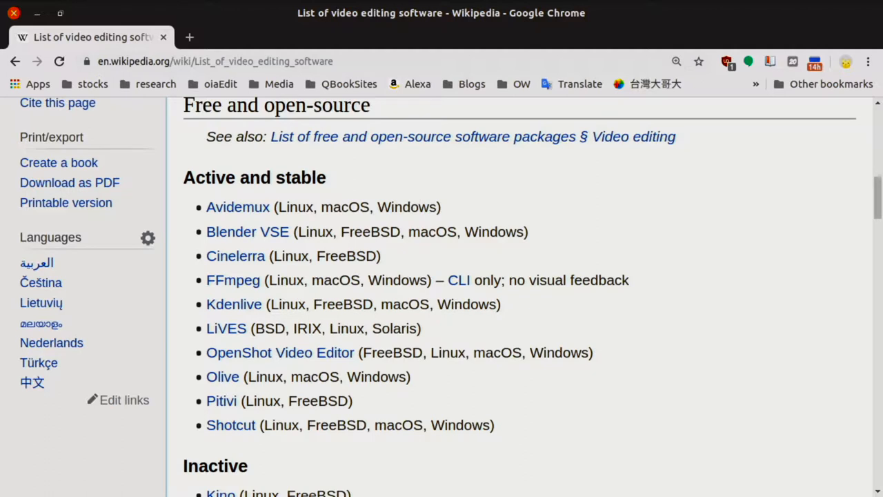
mouse_move(351, 196)
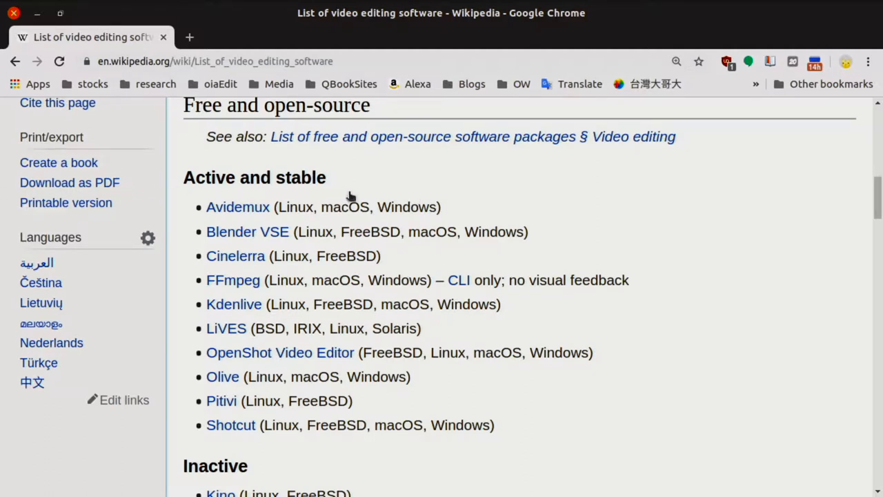
mouse_move(200, 219)
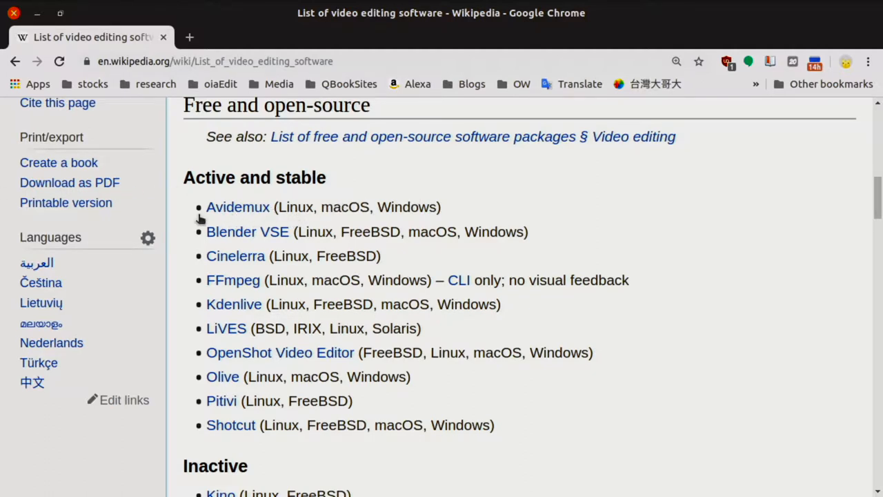
mouse_move(257, 241)
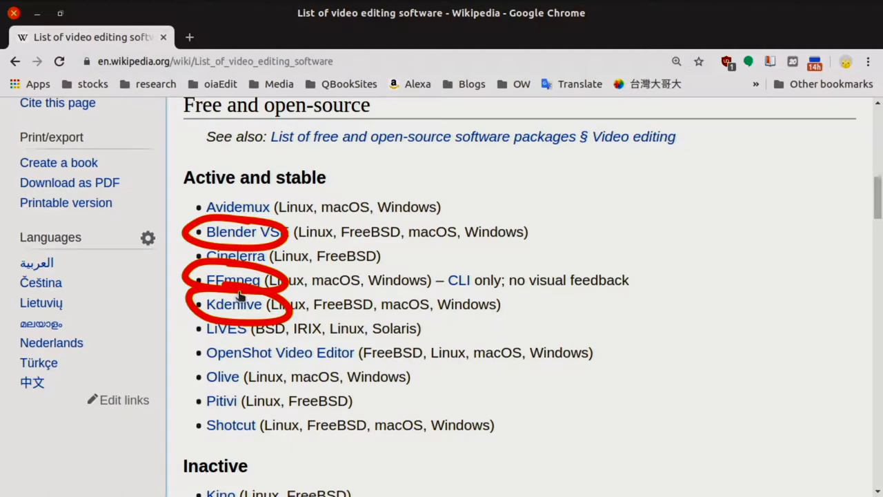
mouse_move(242, 289)
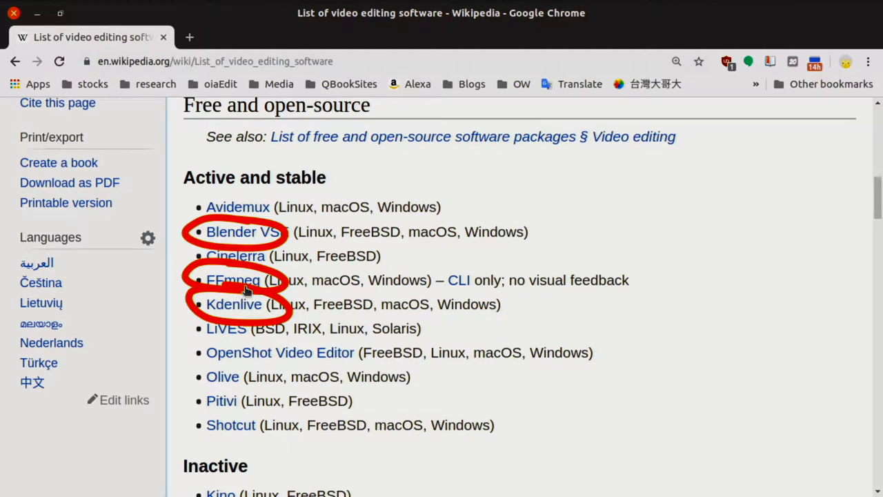
mouse_move(217, 388)
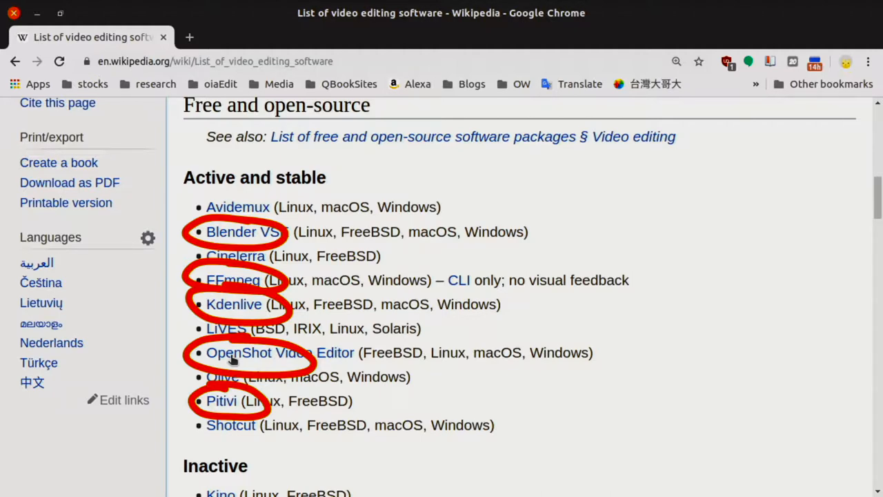
mouse_move(279, 352)
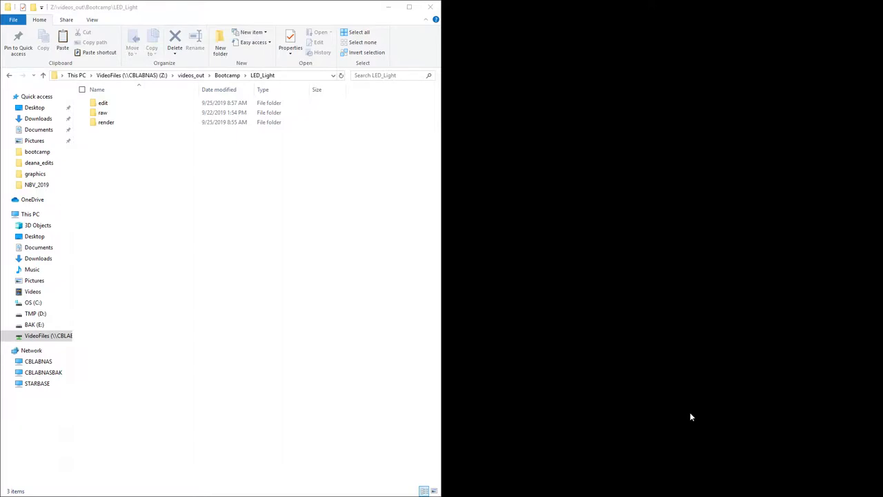
mouse_move(522, 463)
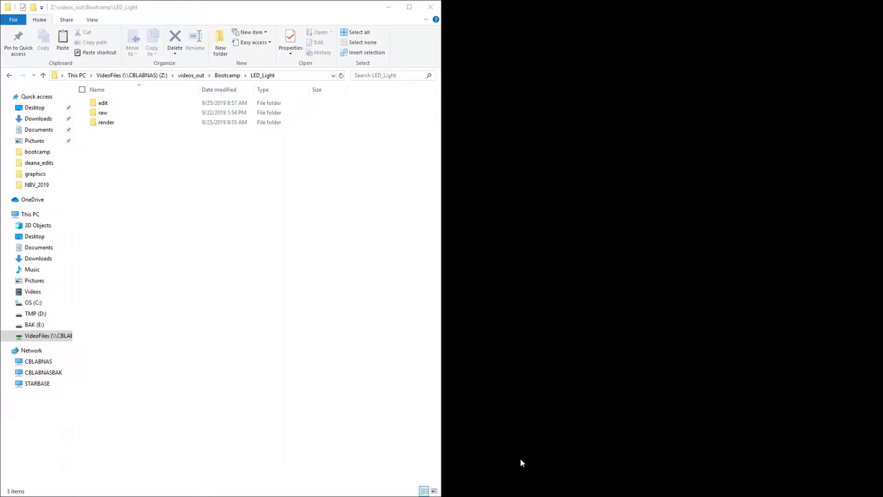
mouse_move(513, 438)
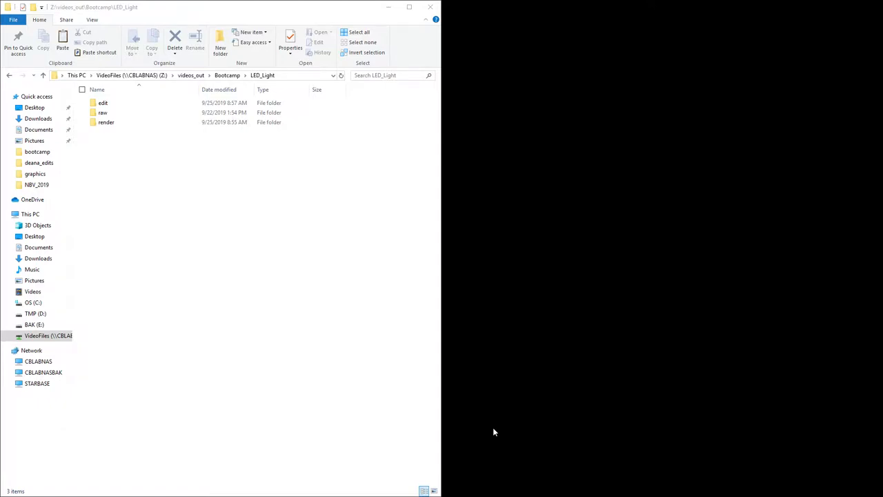
mouse_move(213, 16)
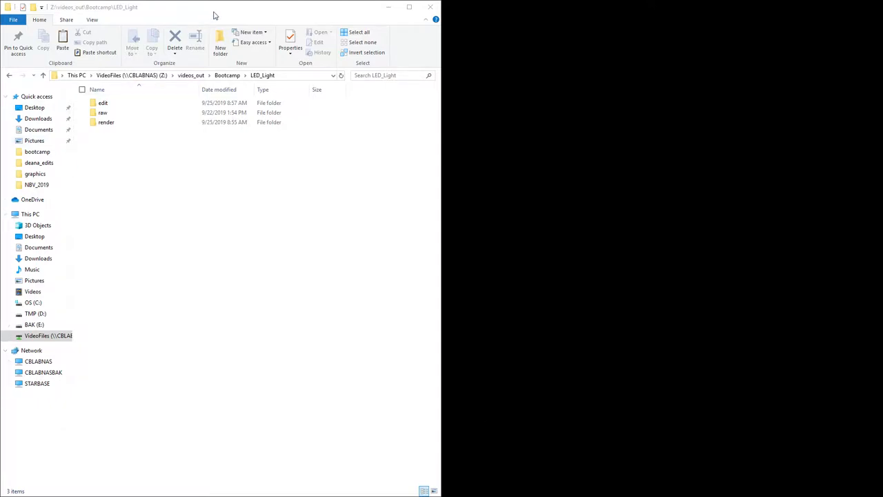
Show the LED_Light folder at Z:\videos_out\Bootcamp\LED_Light in File Explorer.
left_click(103, 103)
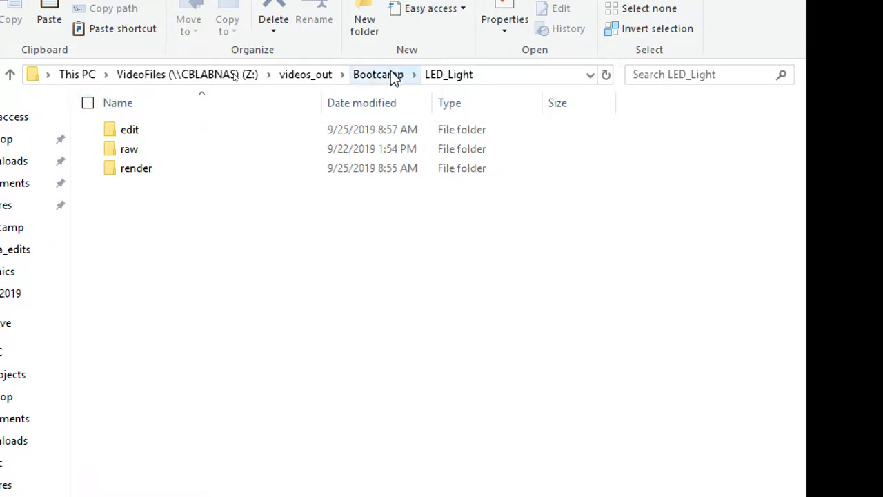
left_click(378, 74)
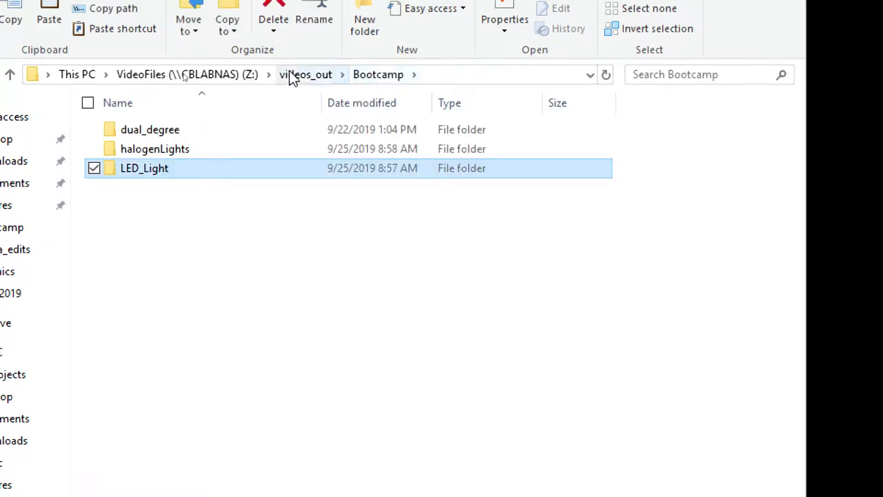
left_click(304, 75)
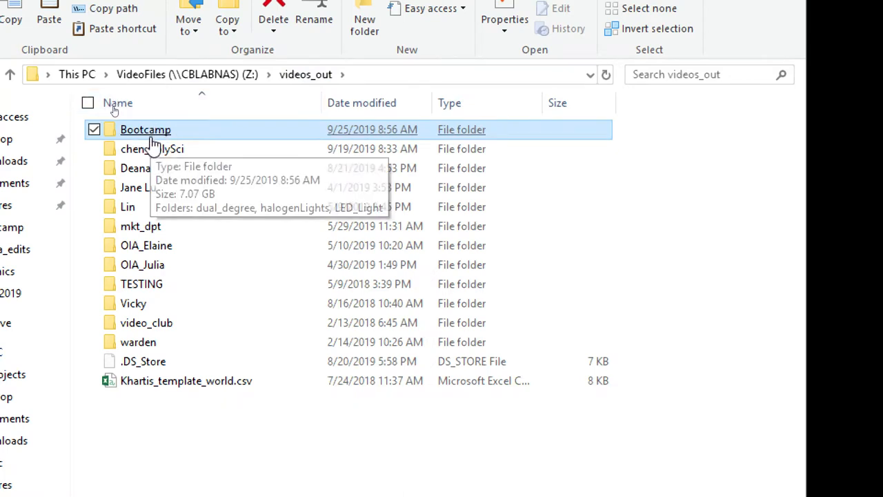
mouse_move(154, 136)
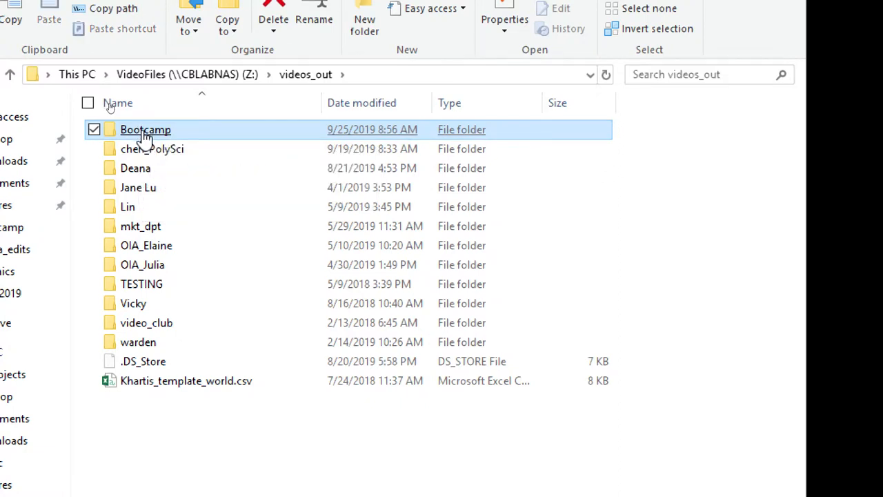
double_click(146, 129)
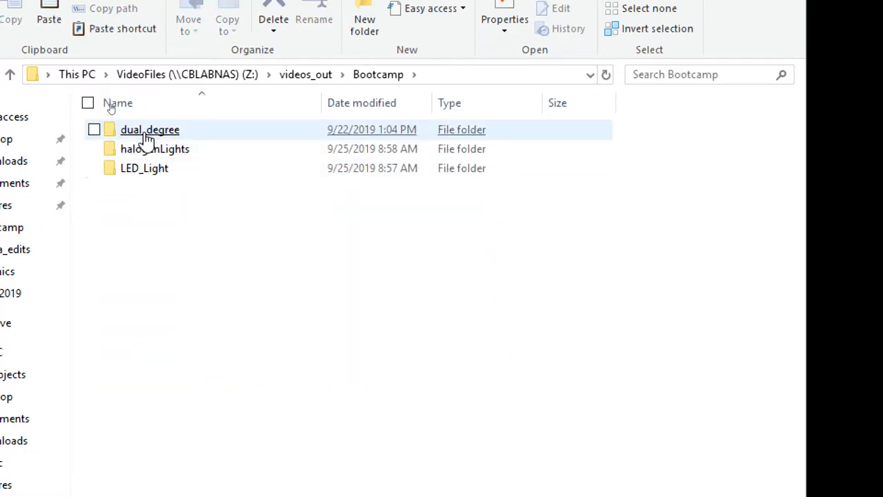
left_click(144, 168)
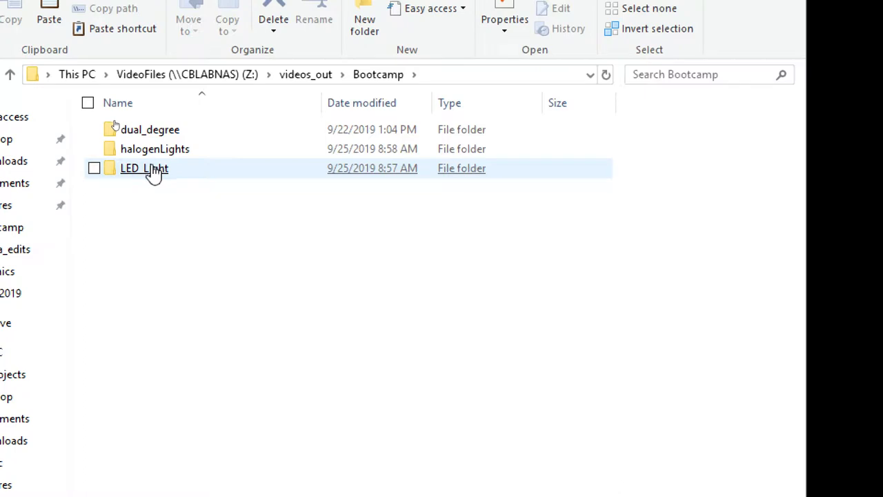
mouse_move(150, 129)
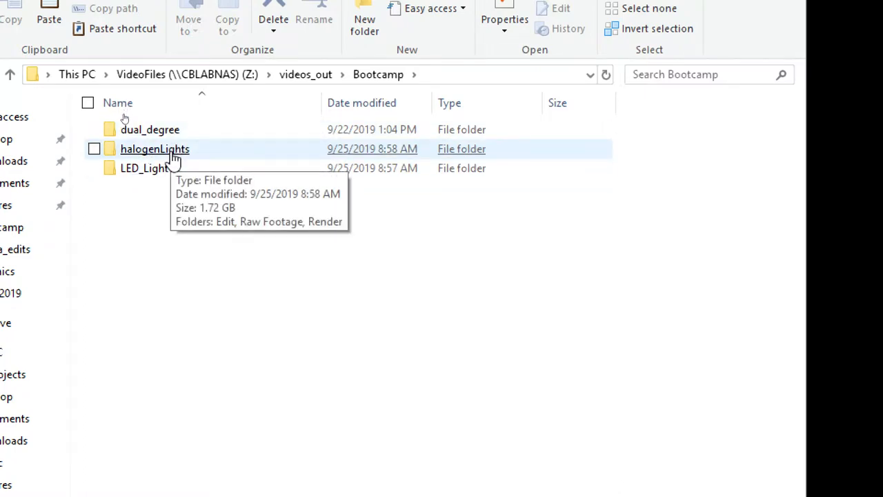
mouse_move(166, 172)
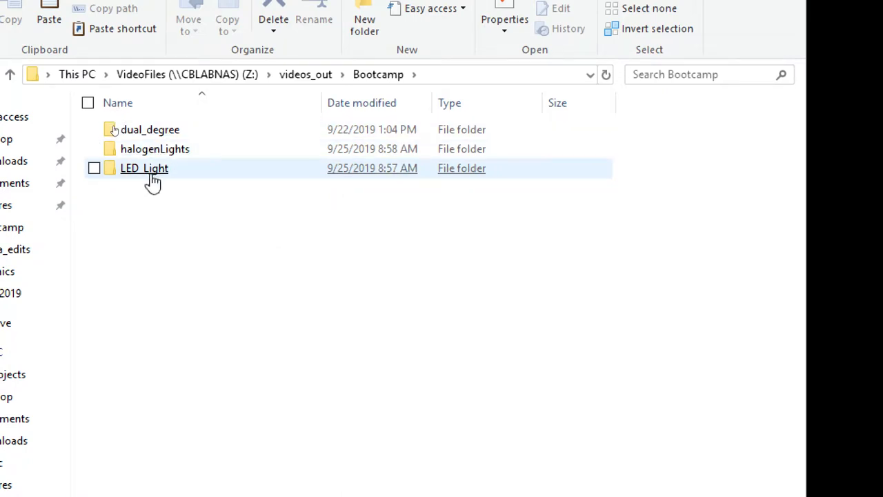
mouse_move(152, 172)
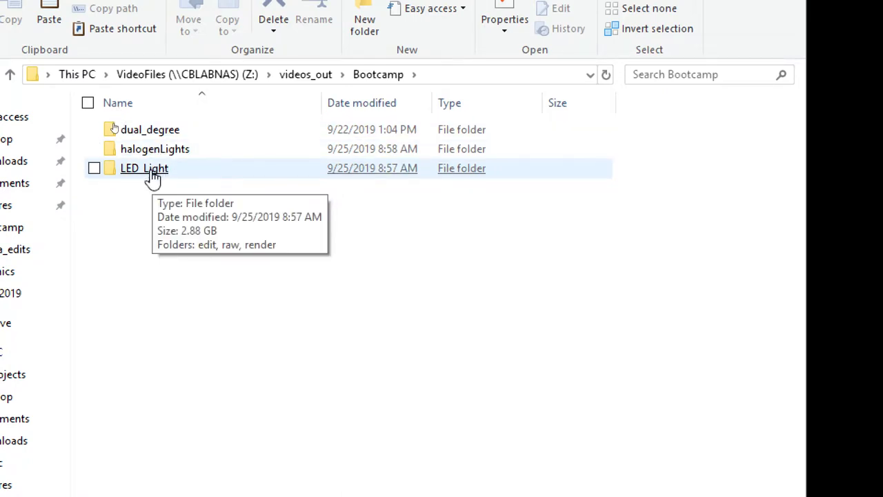
double_click(144, 168)
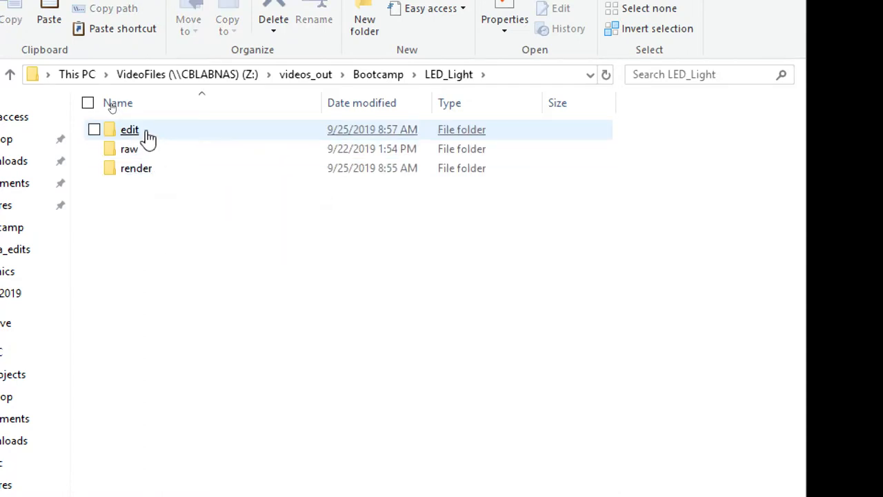
mouse_move(158, 167)
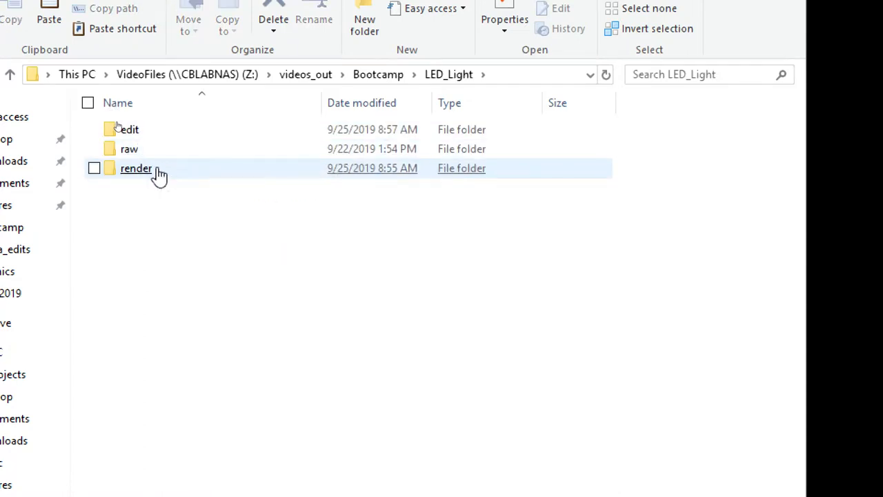
mouse_move(129, 149)
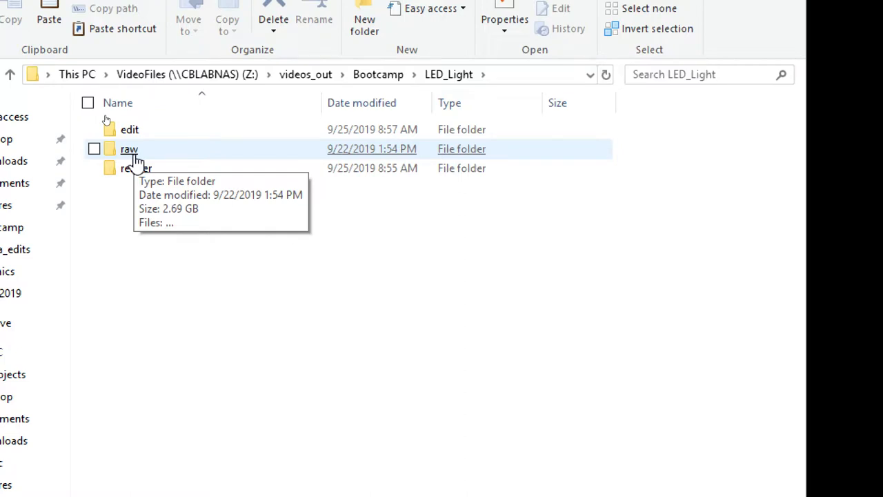
mouse_move(152, 135)
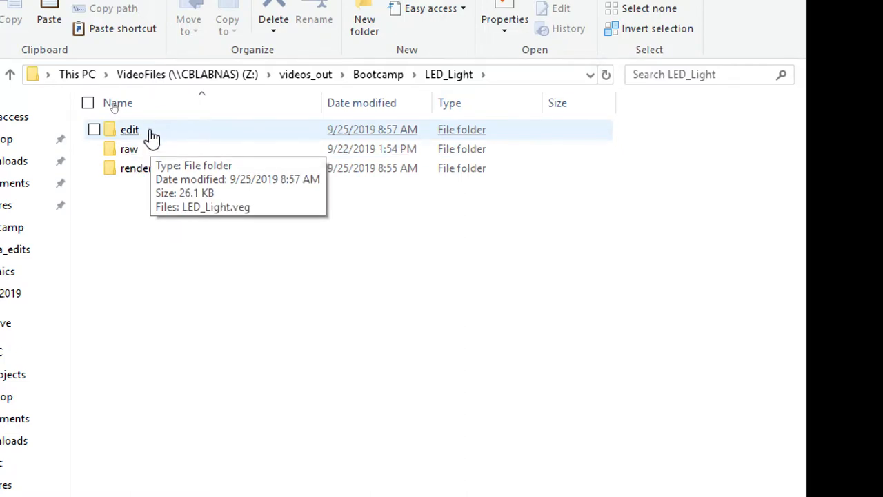
mouse_move(136, 168)
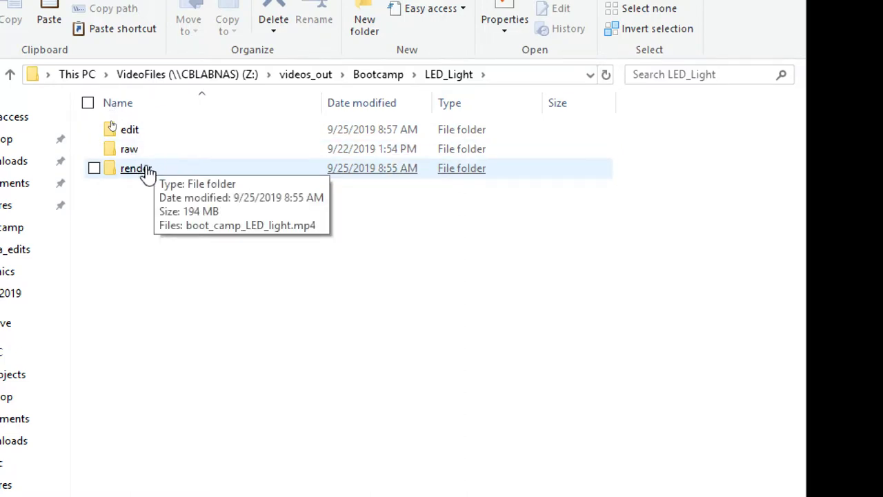
mouse_move(159, 133)
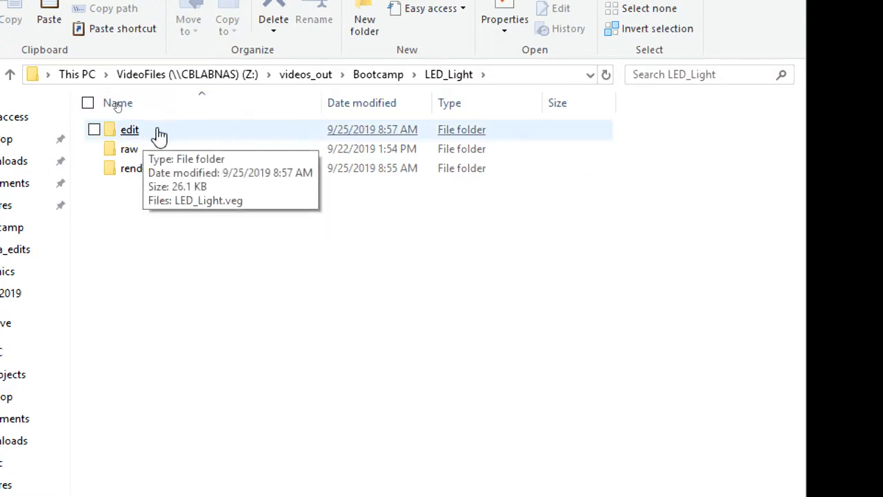
mouse_move(129, 148)
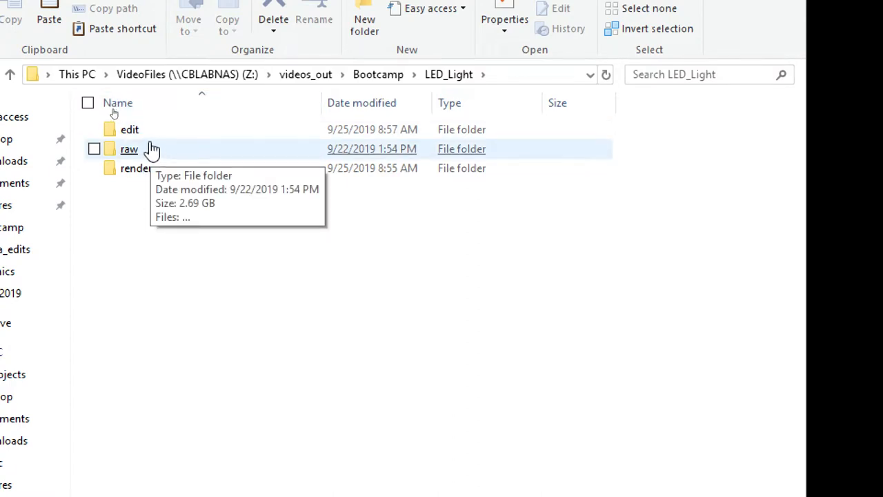
mouse_move(180, 153)
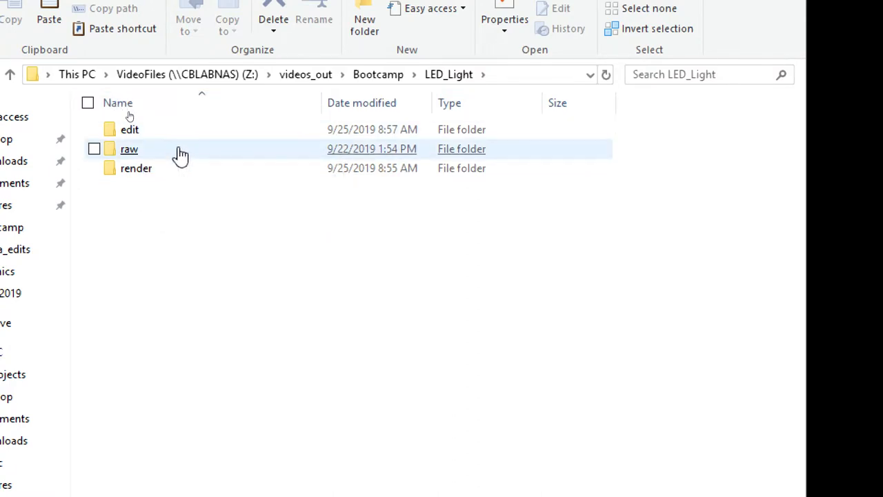
mouse_move(171, 181)
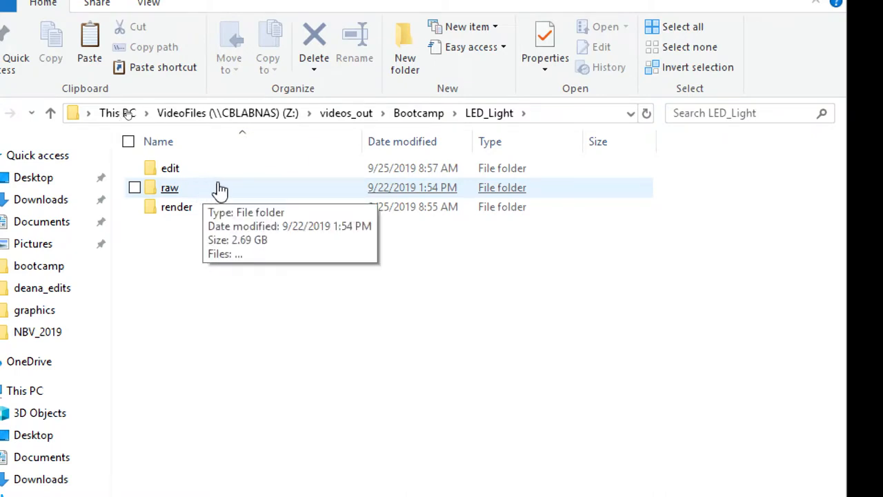
mouse_move(211, 203)
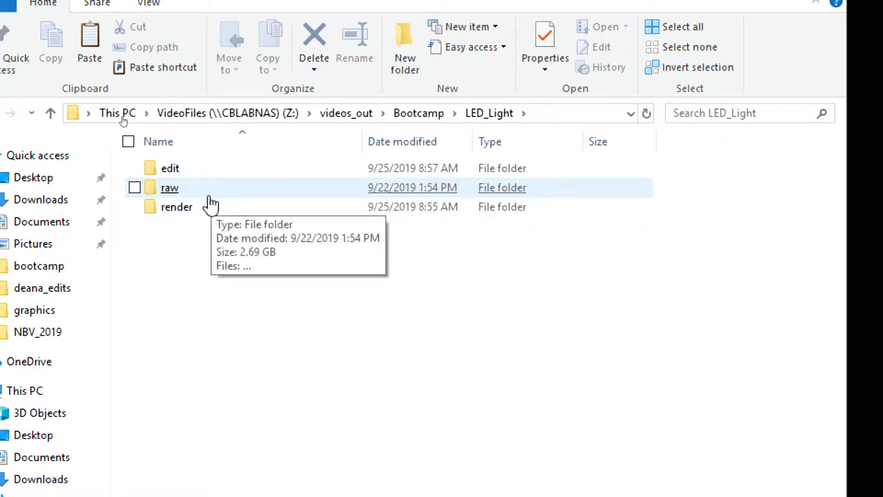
mouse_move(224, 205)
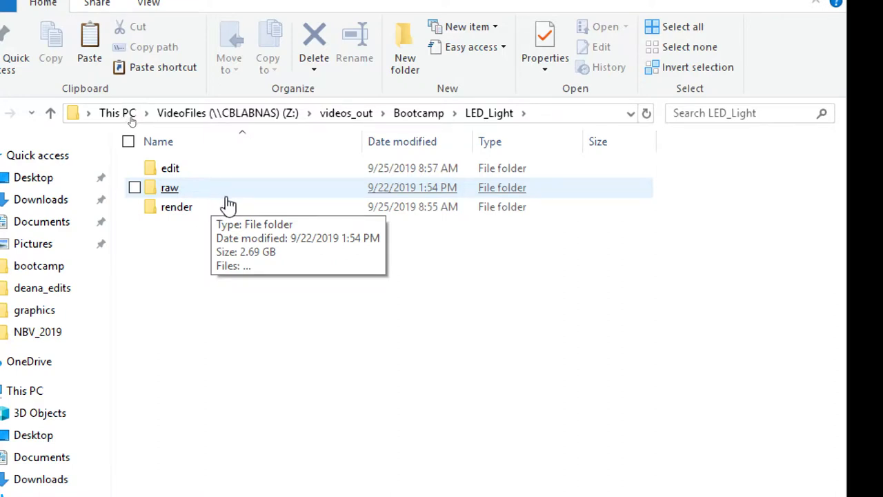
mouse_move(239, 200)
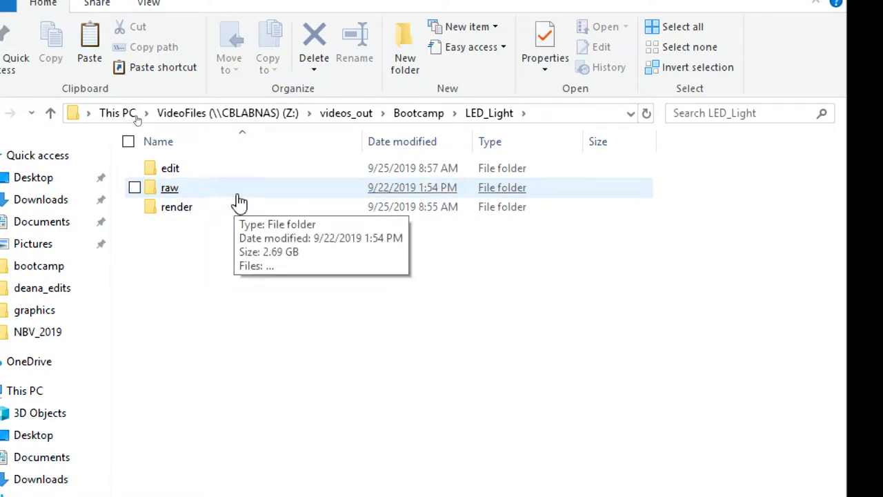
left_click(169, 187)
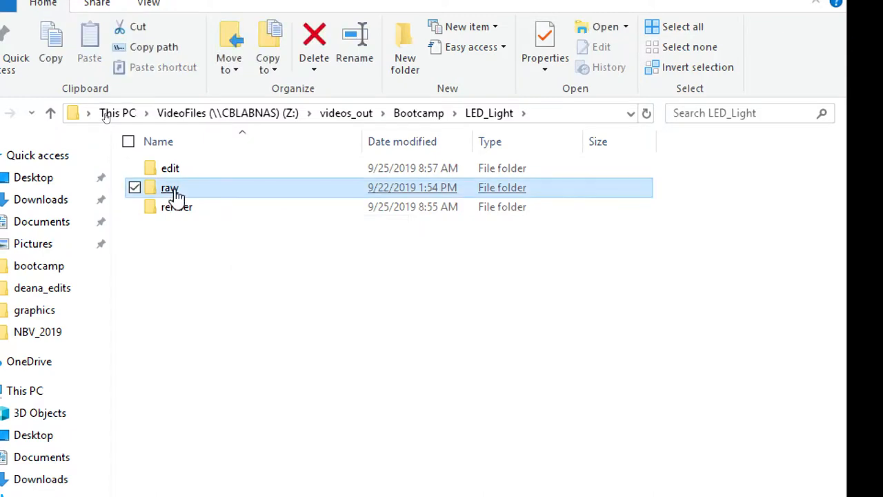
Open the raw folder, widen the Name column, and select the bootcamp_LED_Light recordings.
double_click(170, 187)
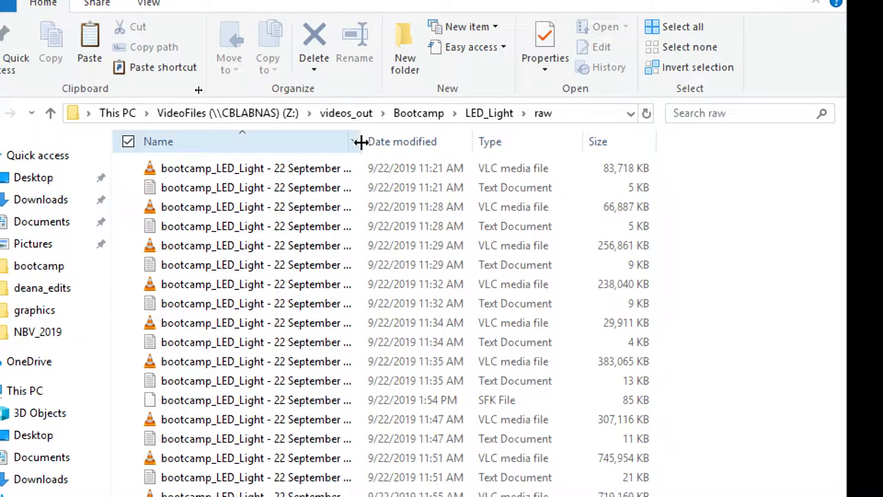
left_click_drag(357, 141, 509, 141)
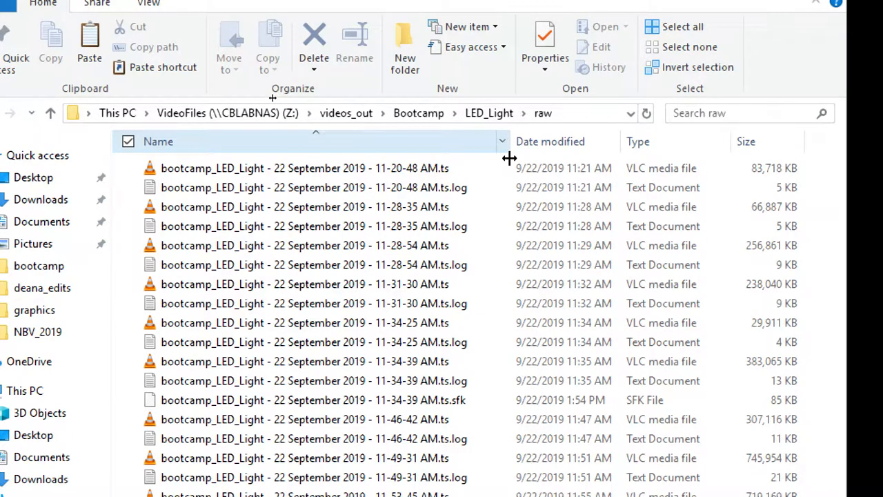
left_click(303, 167)
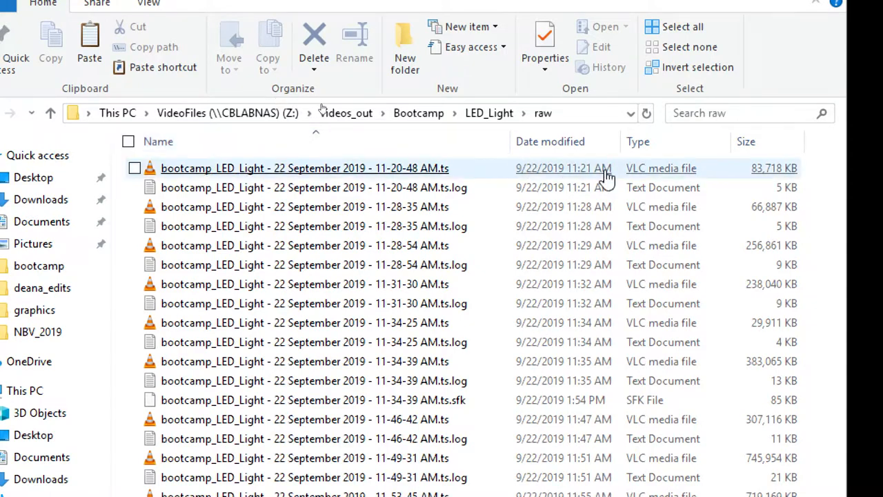
left_click(313, 226)
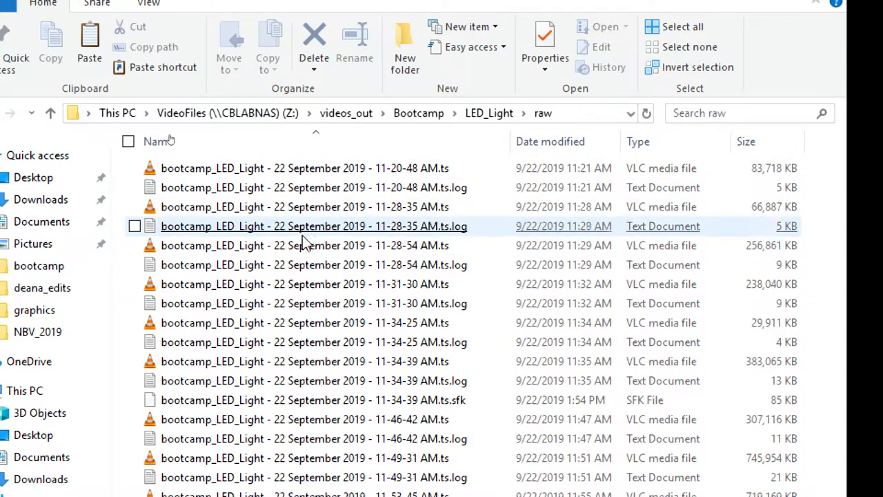
mouse_move(262, 226)
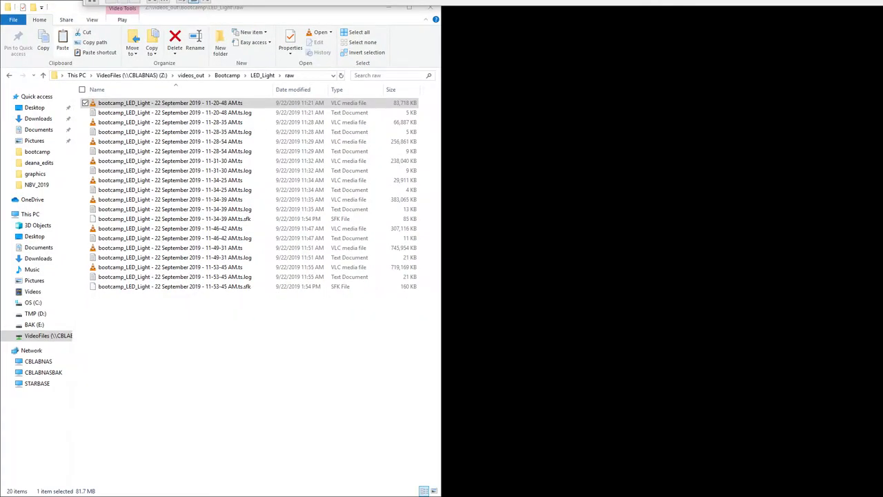
double_click(170, 102)
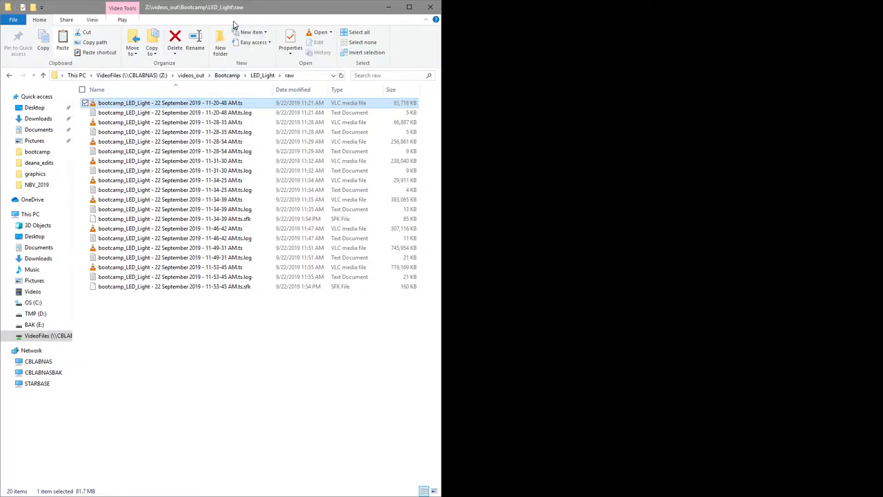
mouse_move(246, 14)
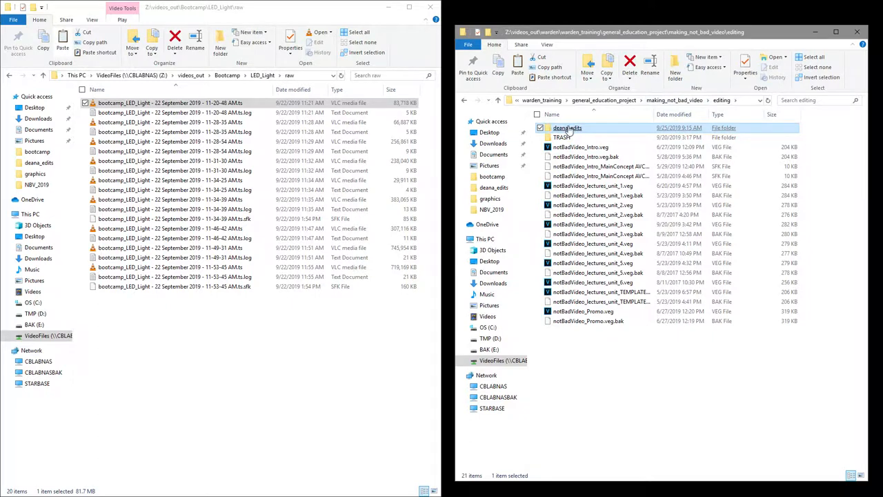
mouse_move(567, 128)
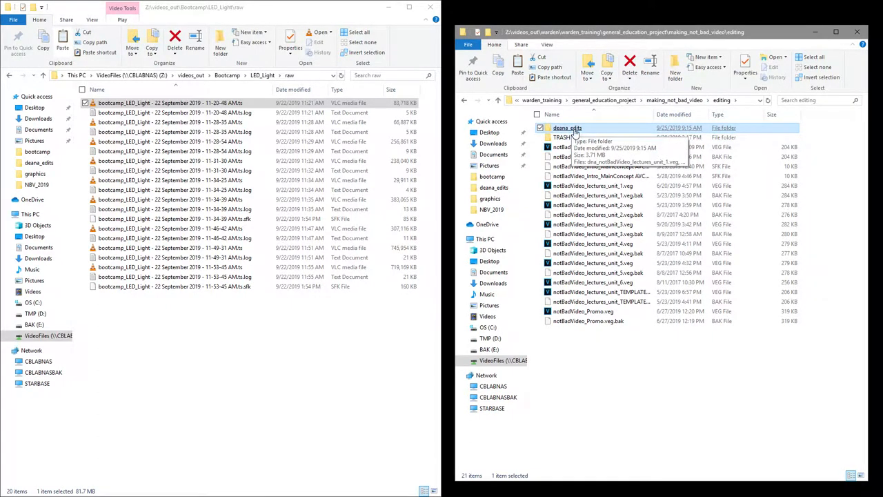
Open deana_edits, then return to the making_not_bad_video folder via the breadcrumb.
double_click(567, 128)
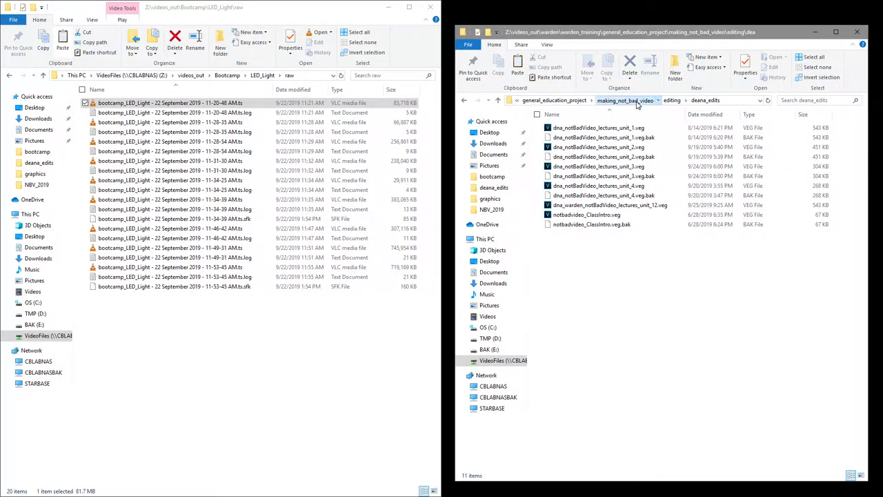
left_click(625, 100)
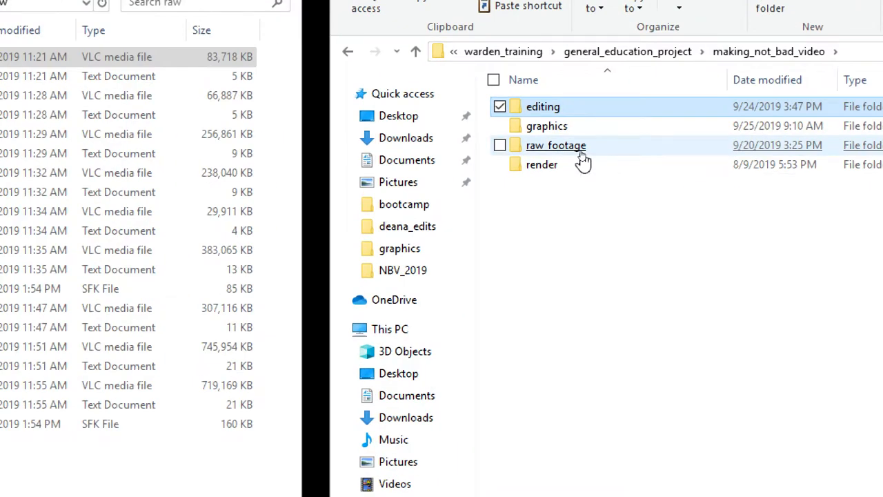
Open the raw_footage folder and scroll through its recordings.
double_click(555, 145)
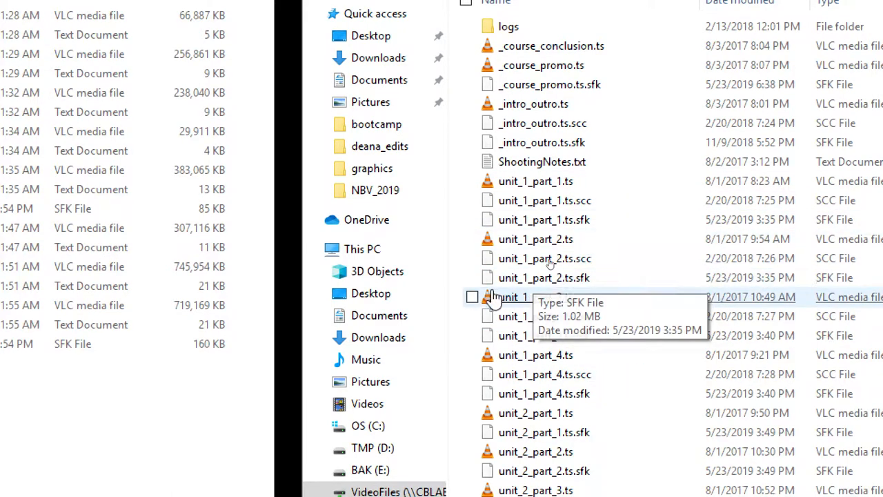
mouse_move(552, 296)
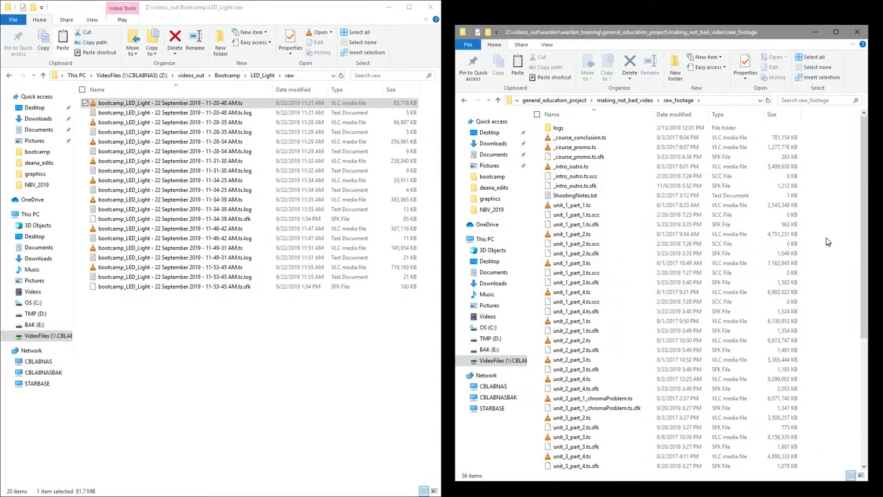
scroll("down", 3)
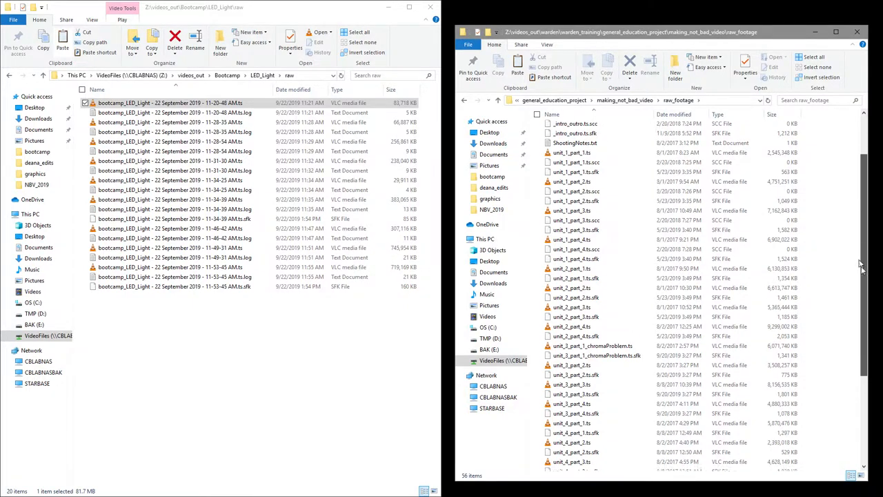
scroll("down", 3)
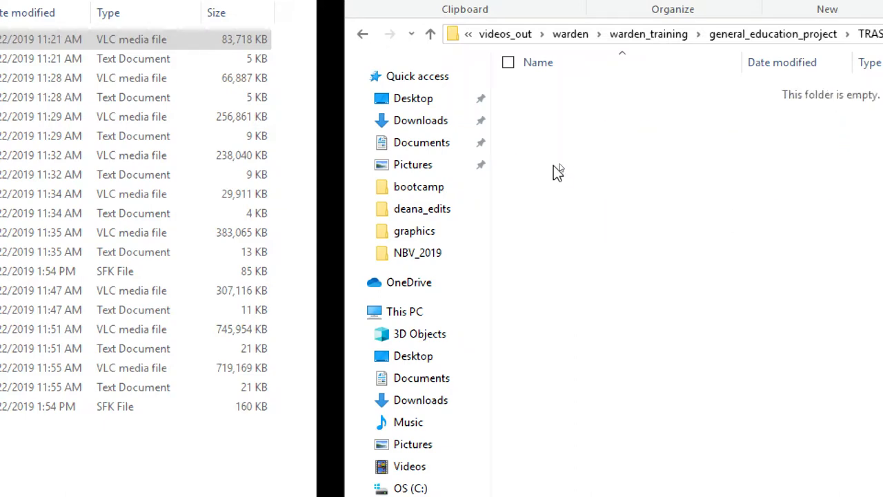
Go back up to general_education_project and select its TRASH folder.
left_click(772, 34)
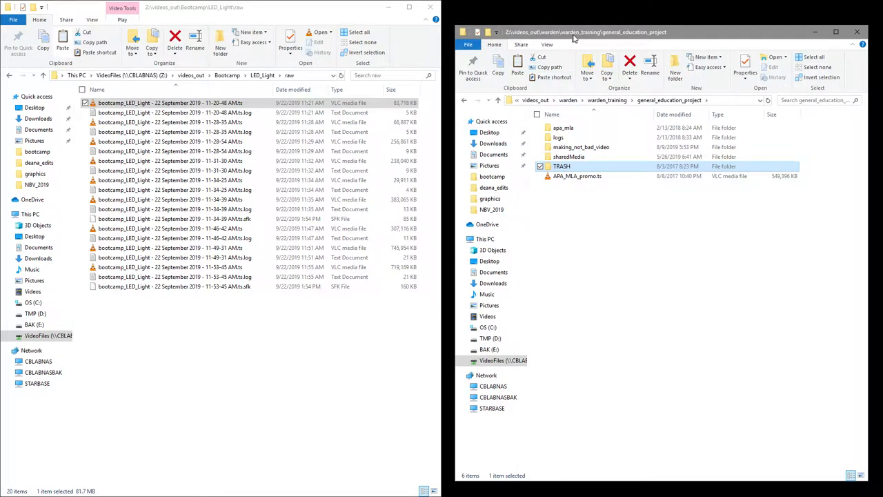
mouse_move(595, 42)
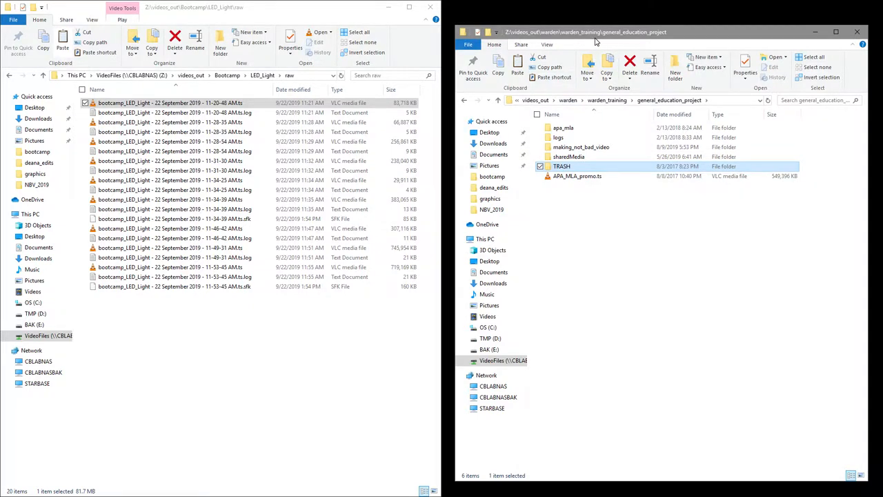
mouse_move(608, 33)
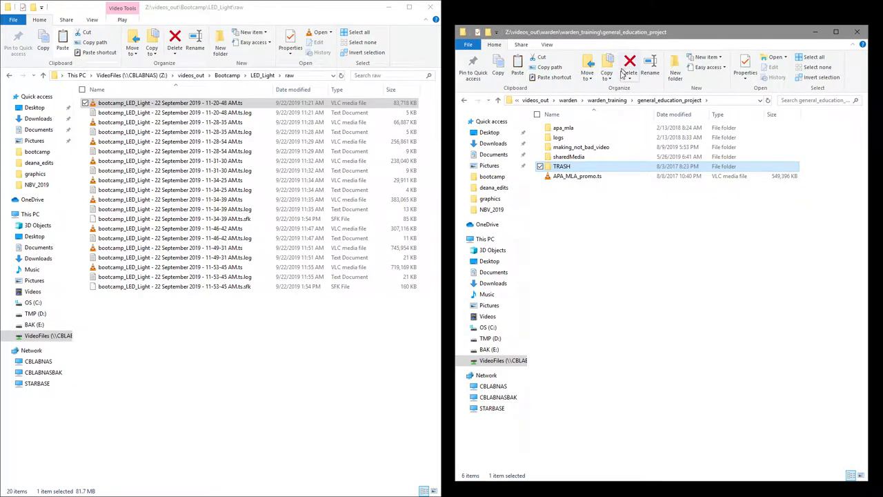
mouse_move(577, 176)
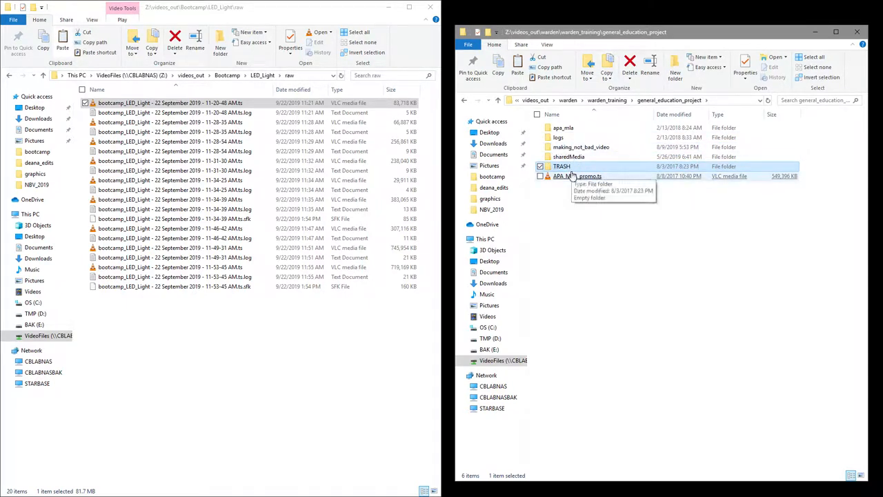
left_click(561, 166)
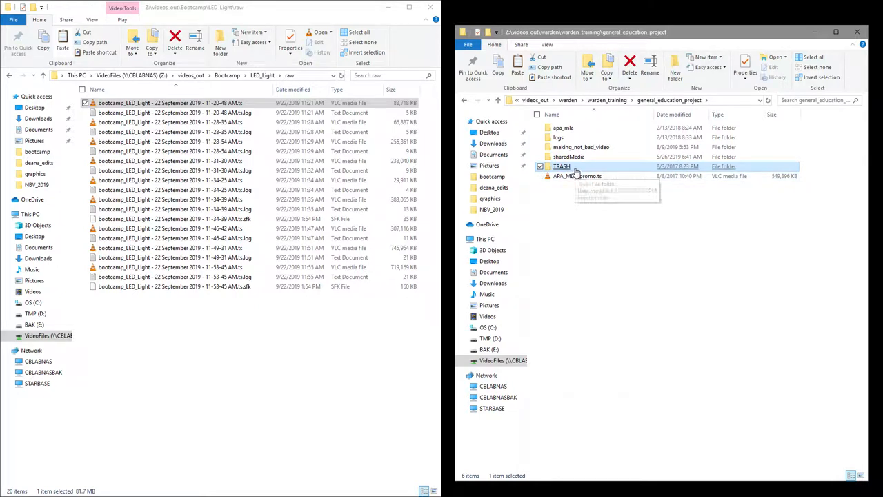
mouse_move(572, 193)
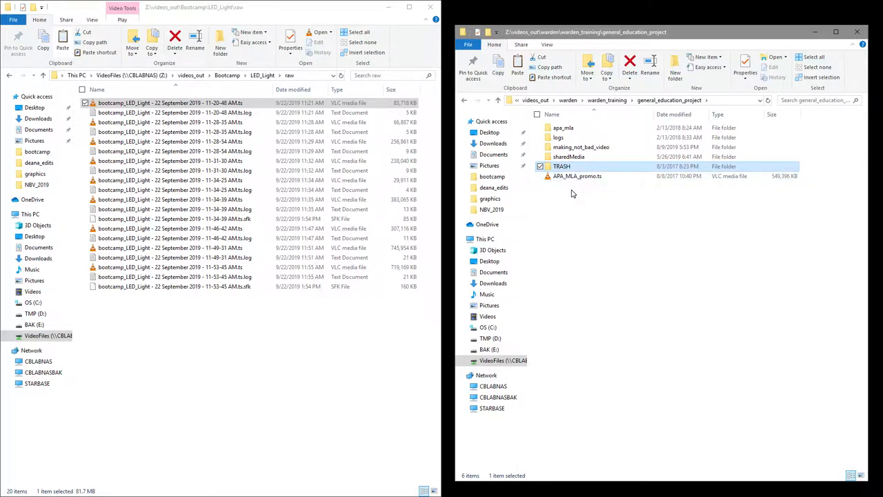
mouse_move(564, 186)
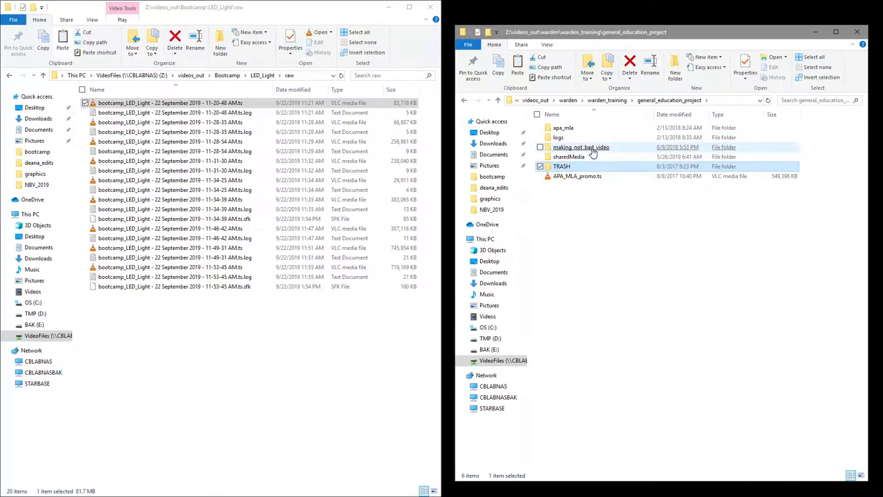
Open making_not_bad_video, then editing and its TRASH folder, and return to the project.
double_click(580, 147)
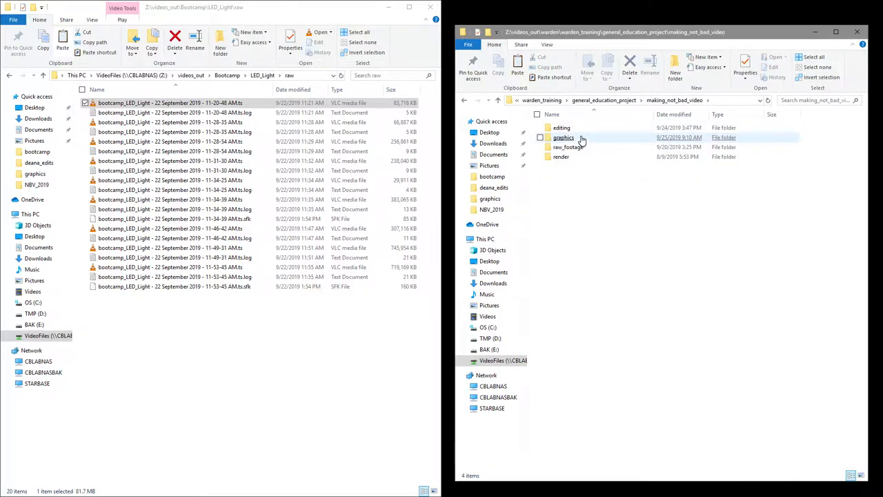
mouse_move(561, 127)
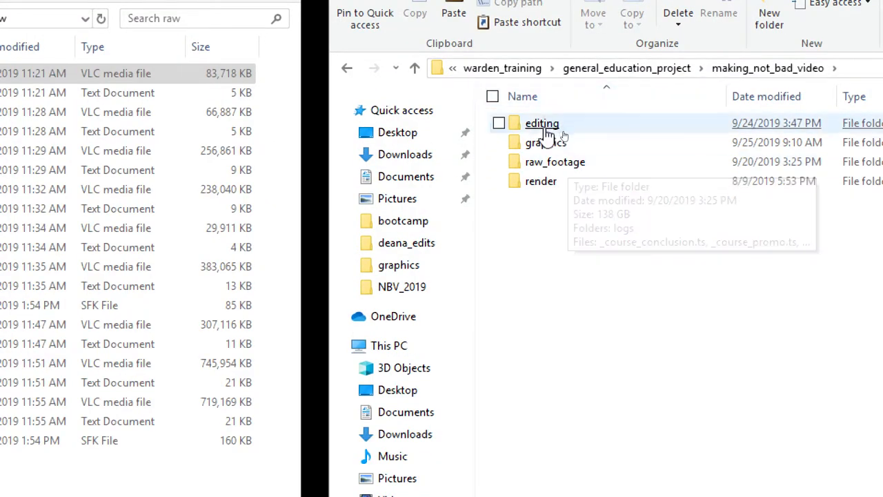
left_click(498, 123)
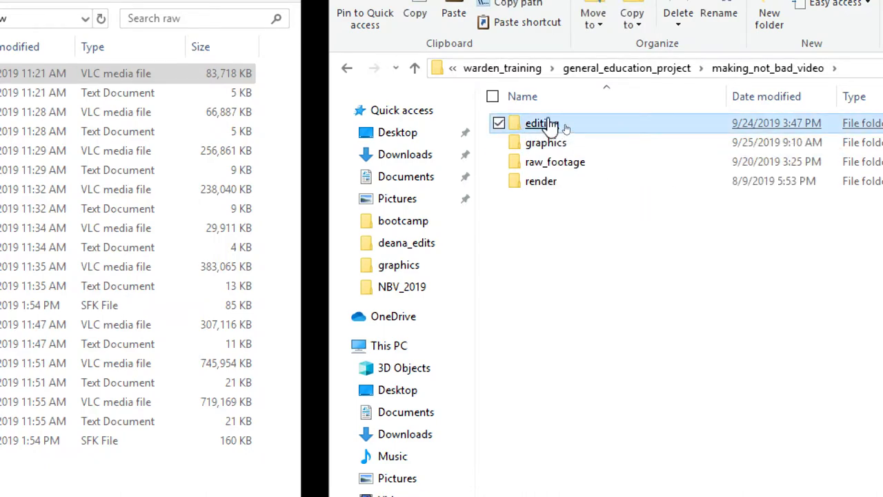
double_click(541, 123)
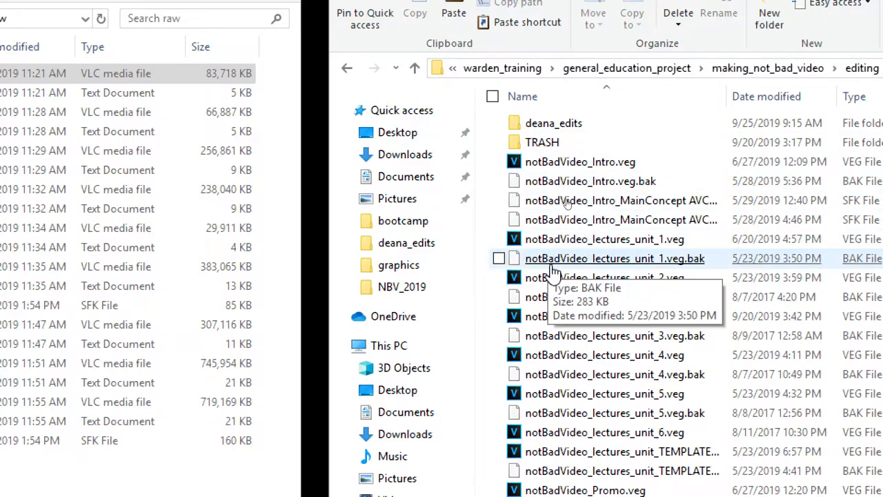
left_click(542, 142)
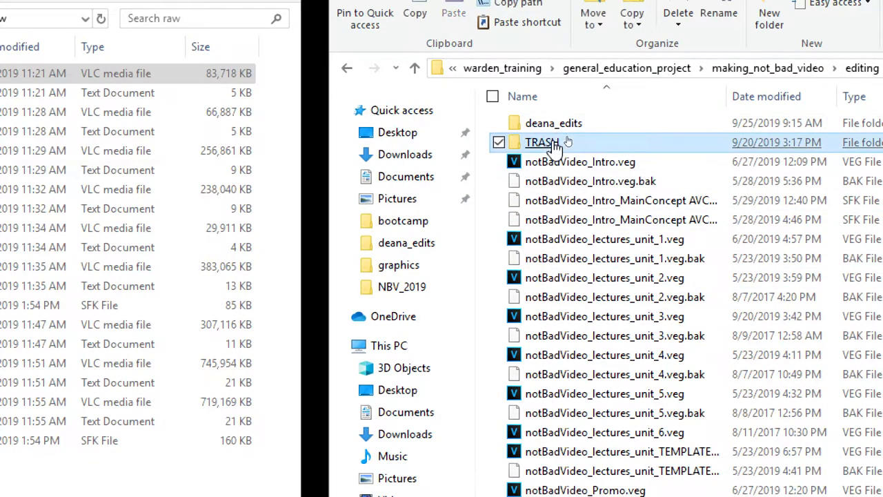
double_click(543, 142)
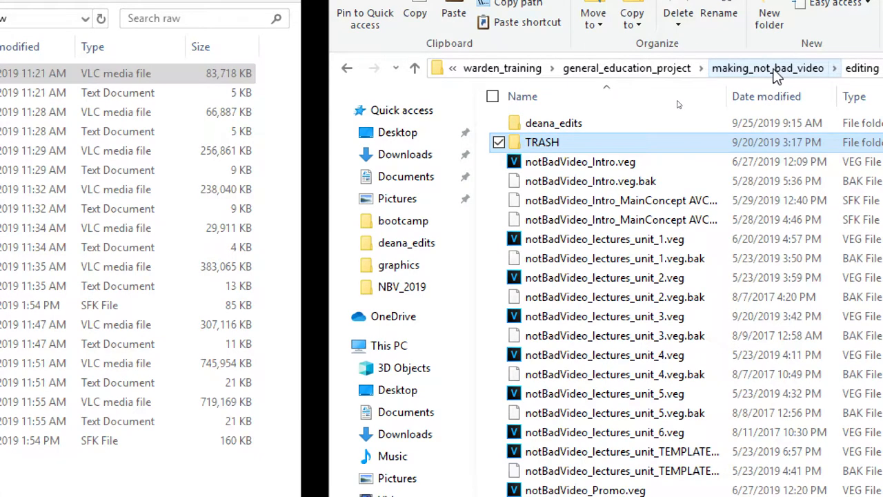
left_click(767, 67)
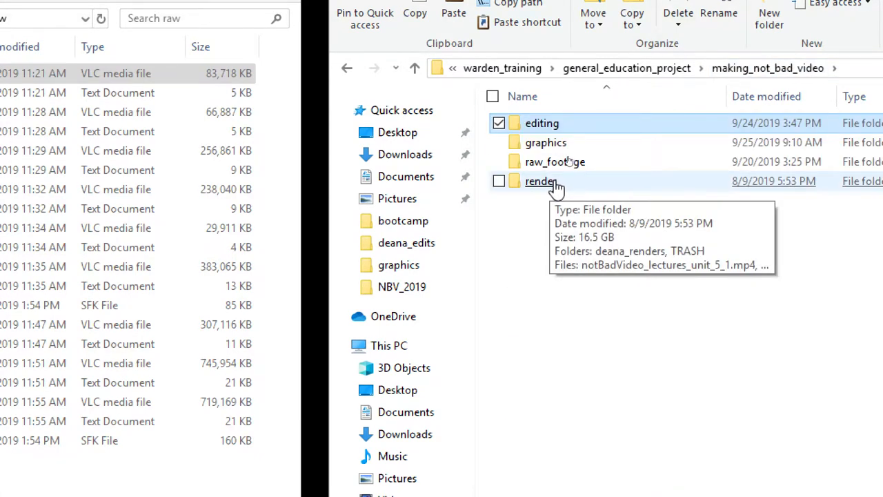
double_click(541, 180)
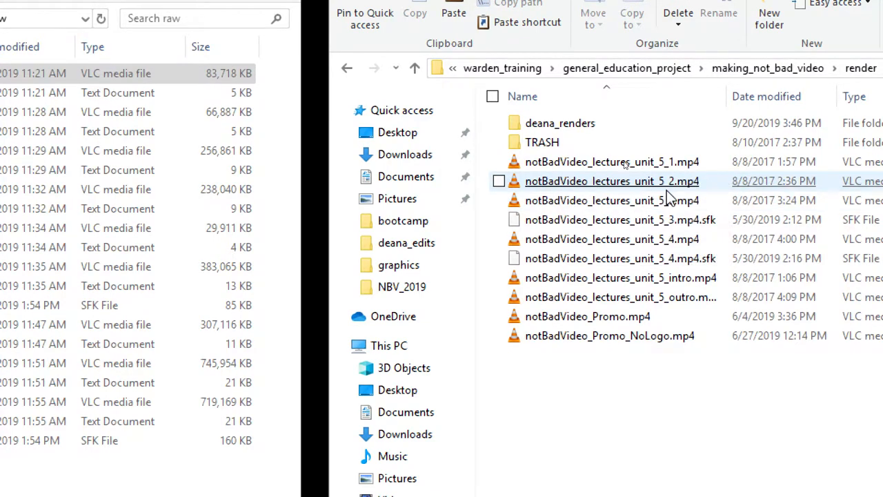
mouse_move(612, 162)
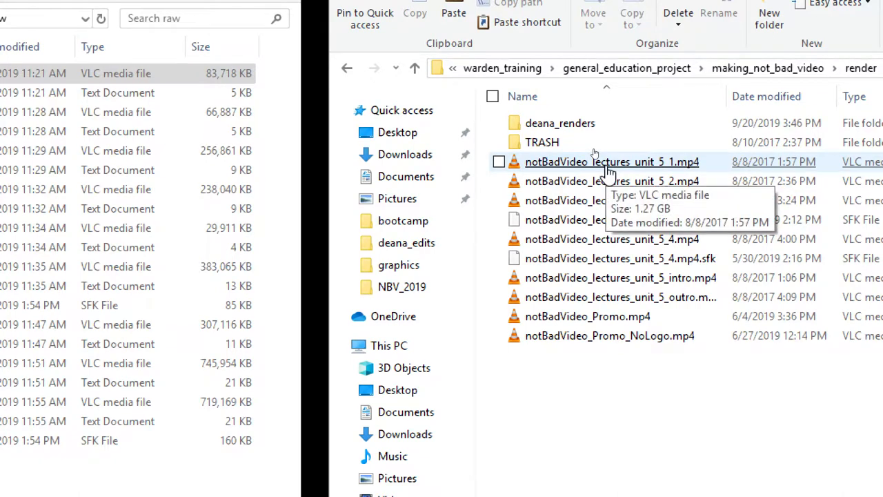
mouse_move(607, 238)
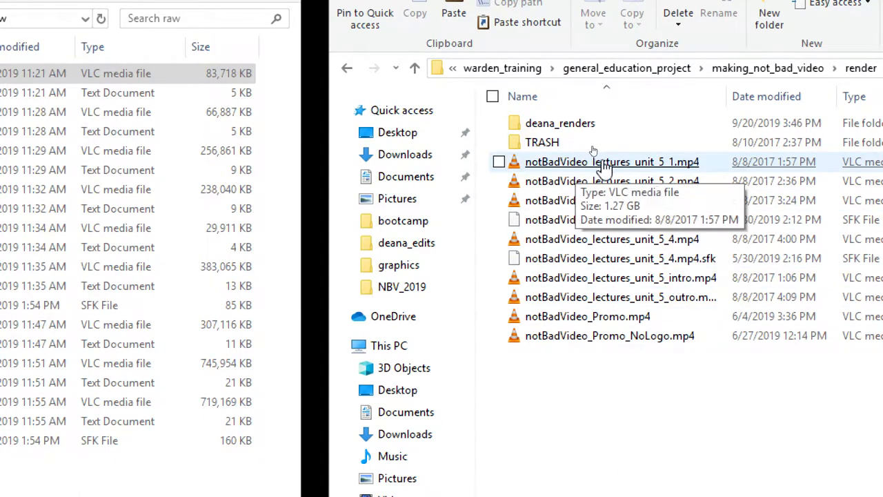
double_click(541, 142)
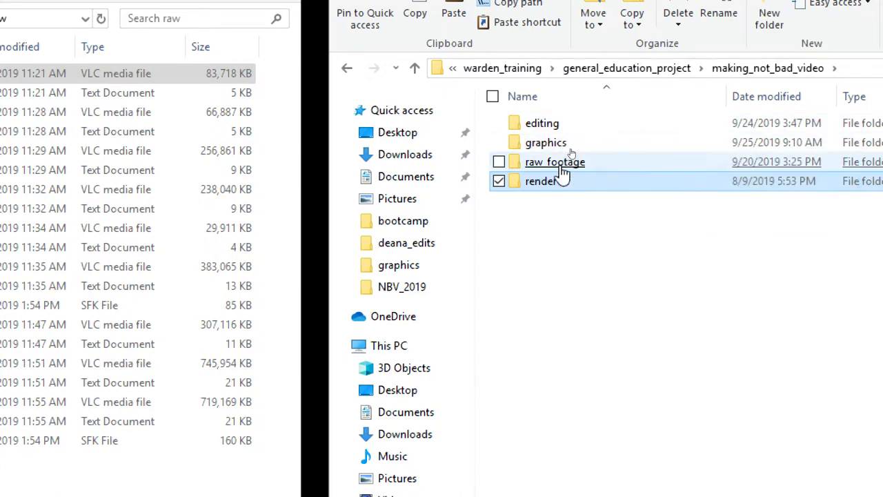
mouse_move(545, 142)
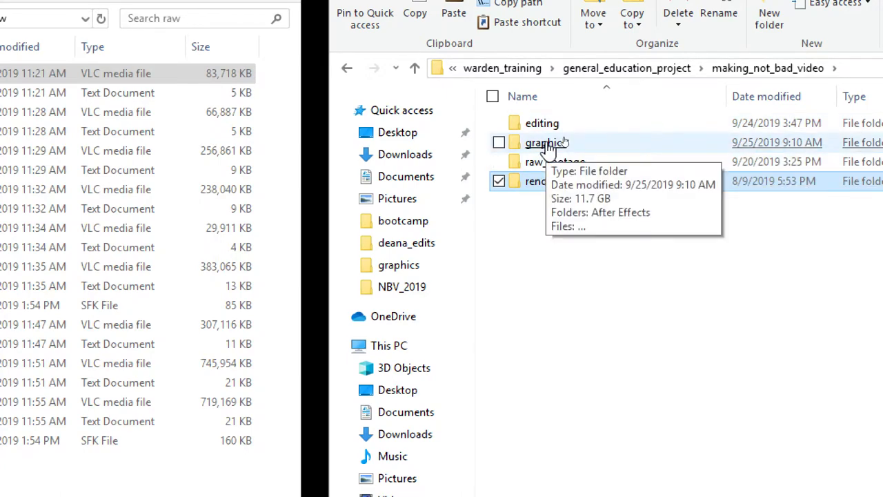
Open the graphics folder, play the businessman green-screen clip, and scroll through the assets.
double_click(545, 142)
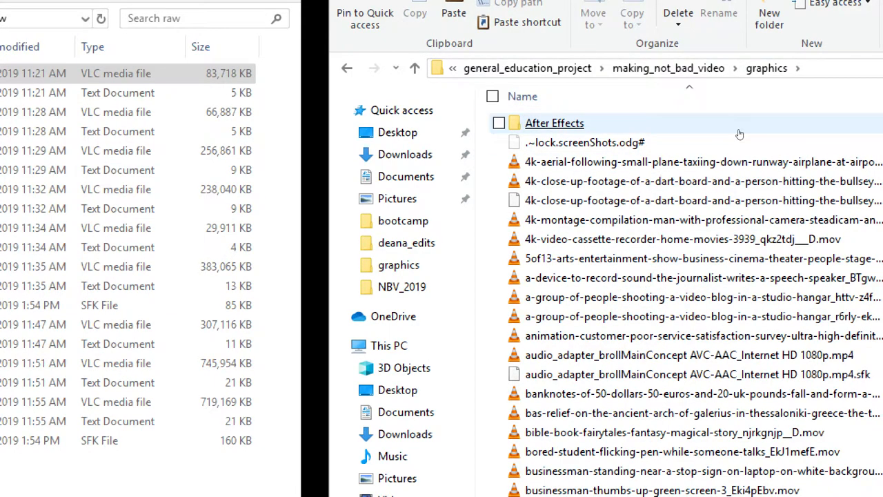
mouse_move(607, 258)
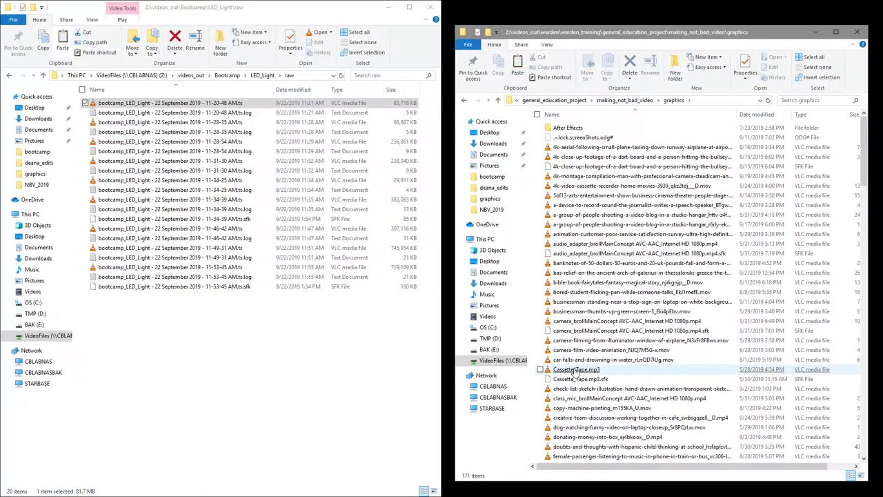
left_click(621, 311)
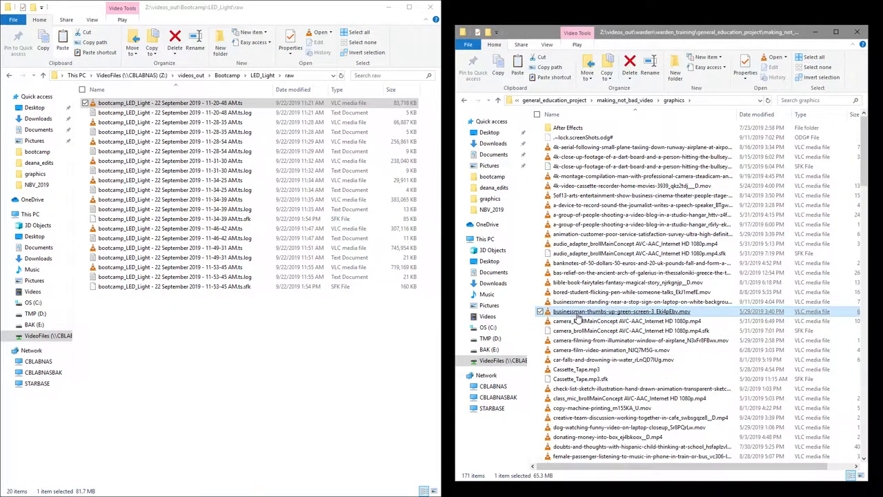
double_click(621, 311)
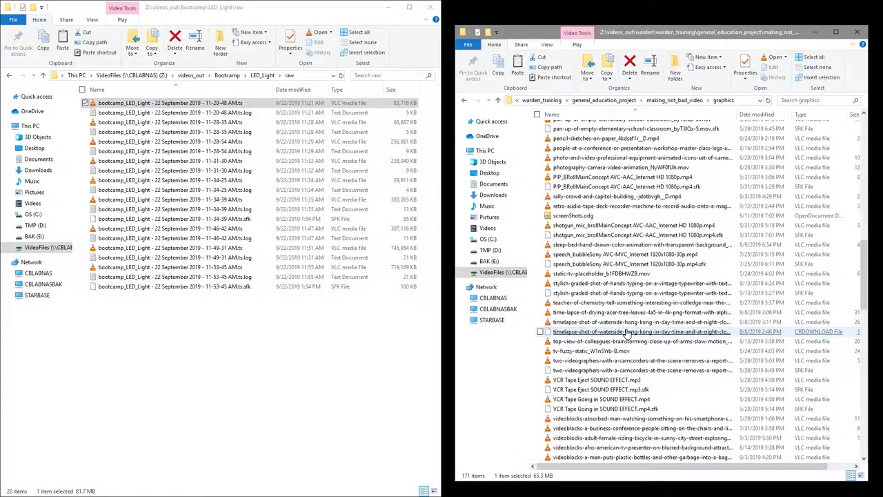
scroll("down", 3)
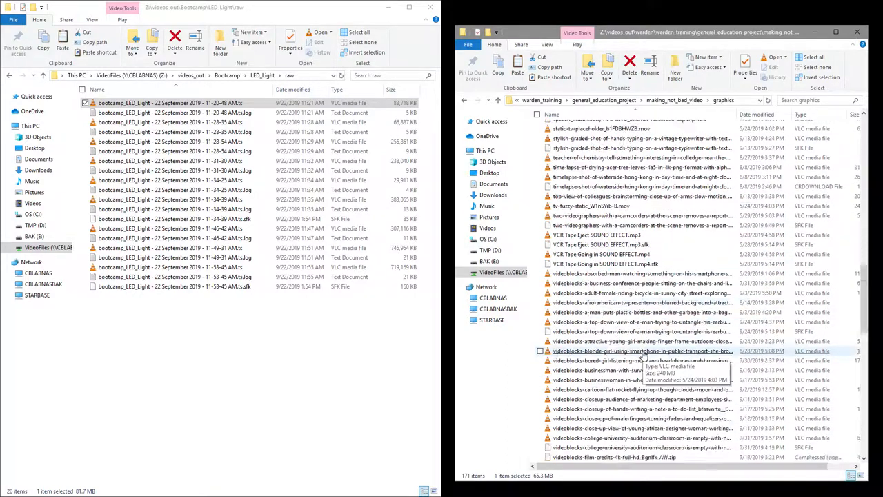
scroll("down", 3)
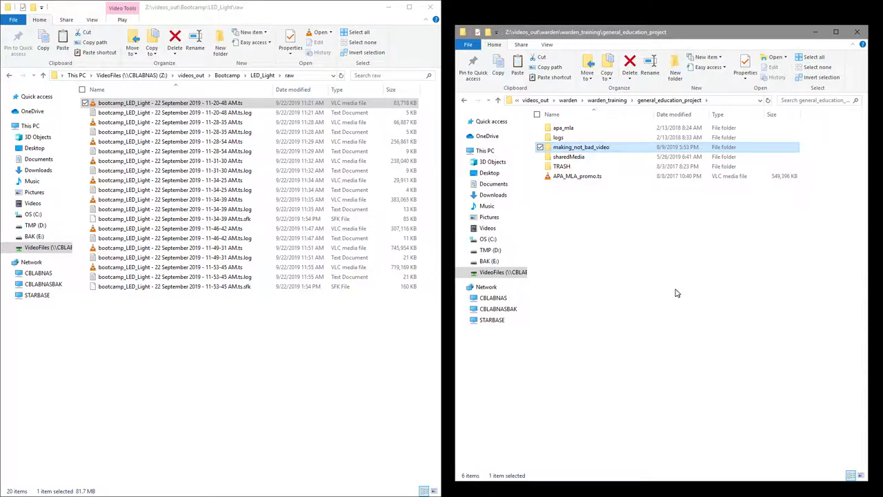
mouse_move(675, 293)
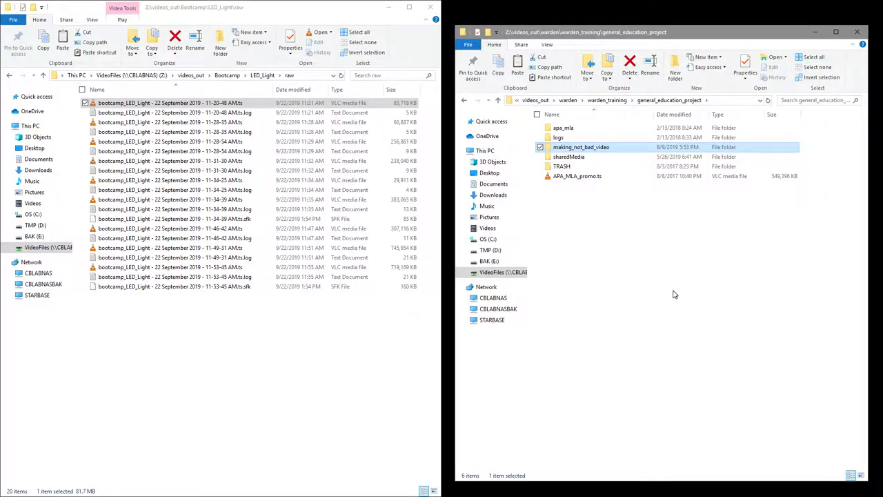
mouse_move(628, 251)
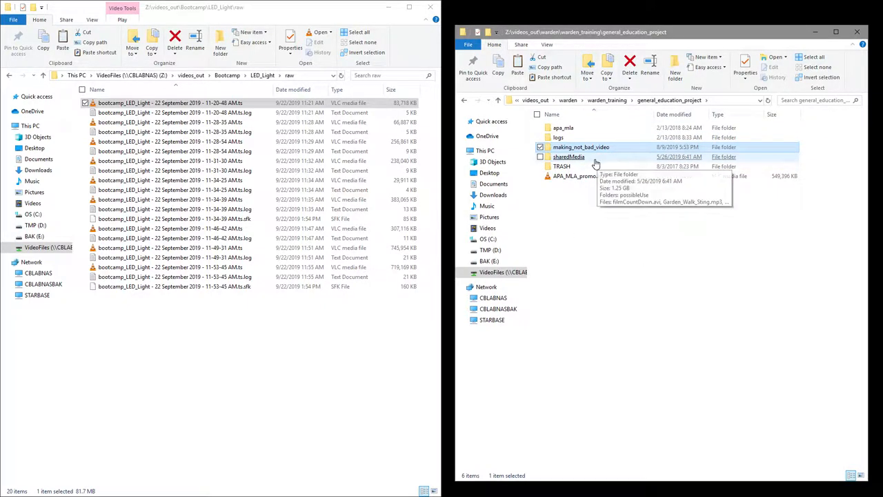
mouse_move(593, 212)
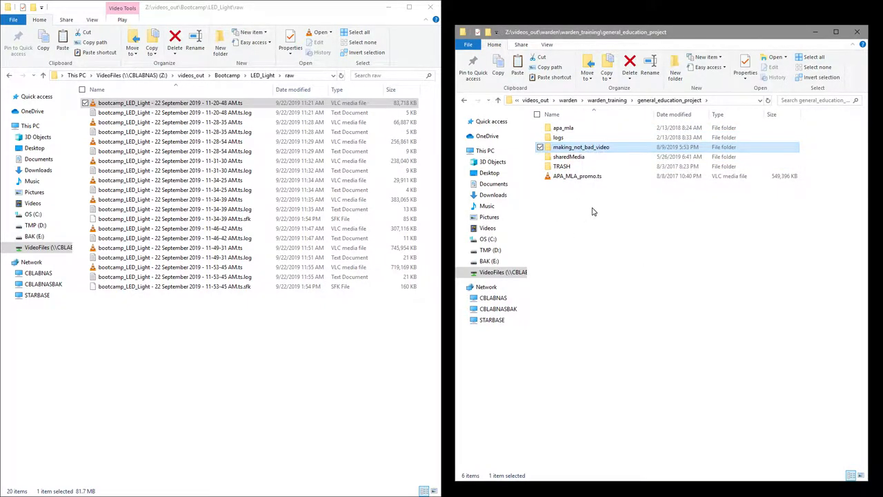